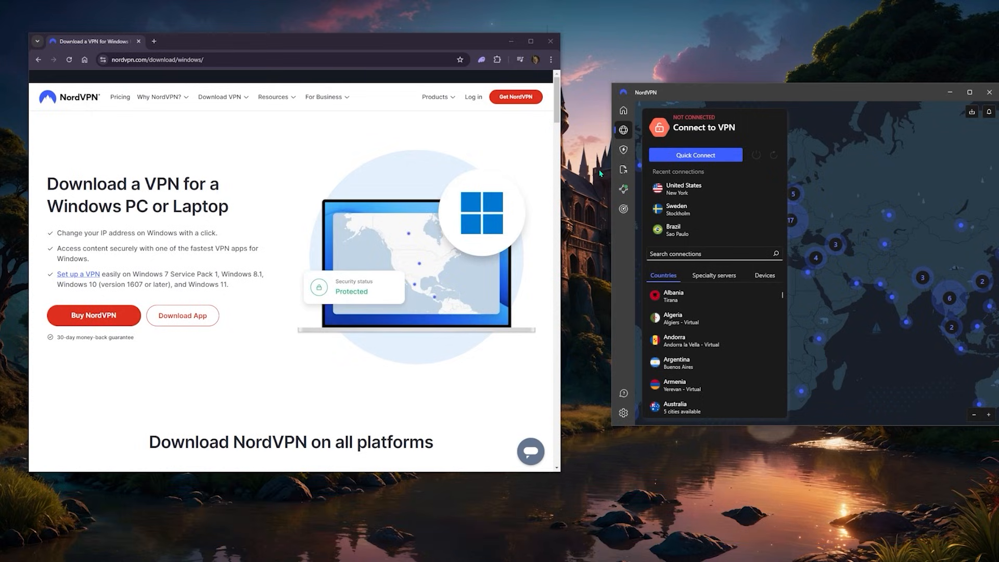
{"action": "mouse_move", "coordinate": [601, 150]}
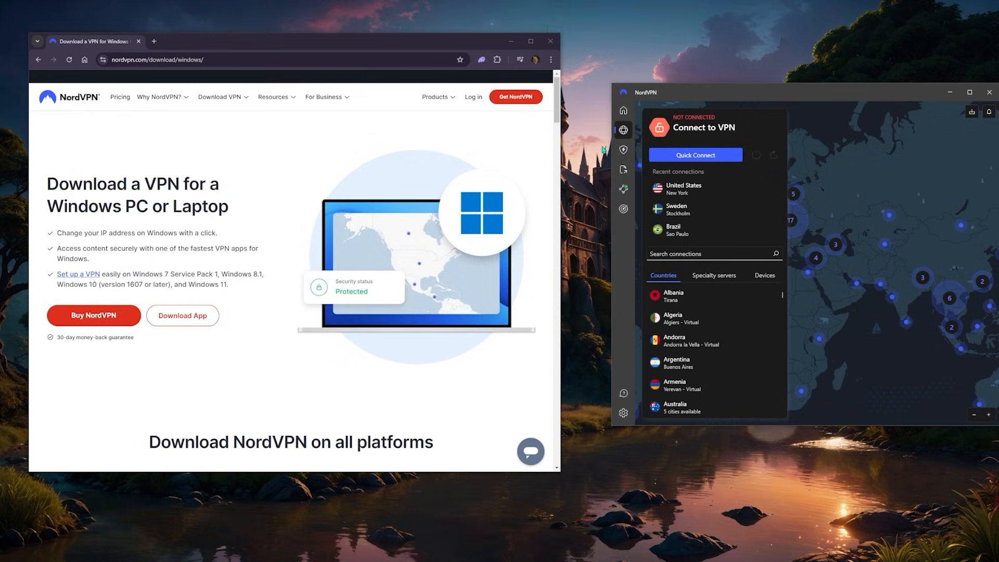
{"action": "mouse_move", "coordinate": [739, 215]}
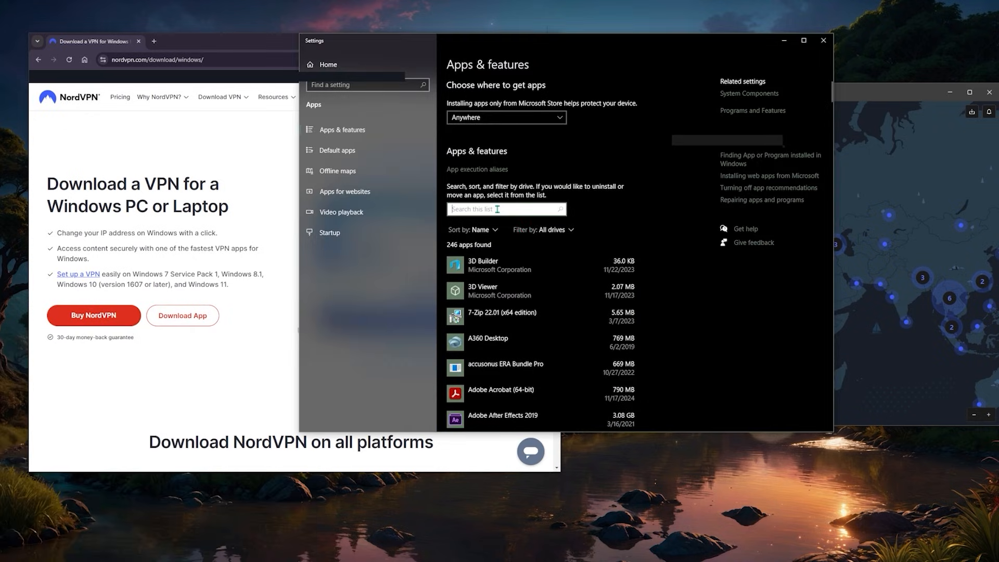
- Search the installed apps list for 'nord' to locate and uninstall NordVPN
{"action": "type", "text": "nord"}
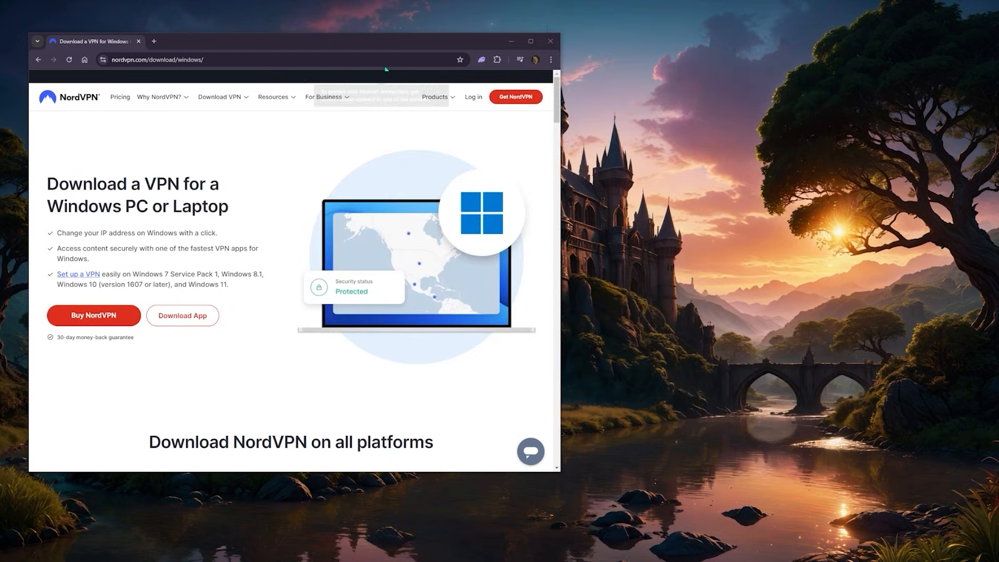
{"action": "mouse_move", "coordinate": [222, 259]}
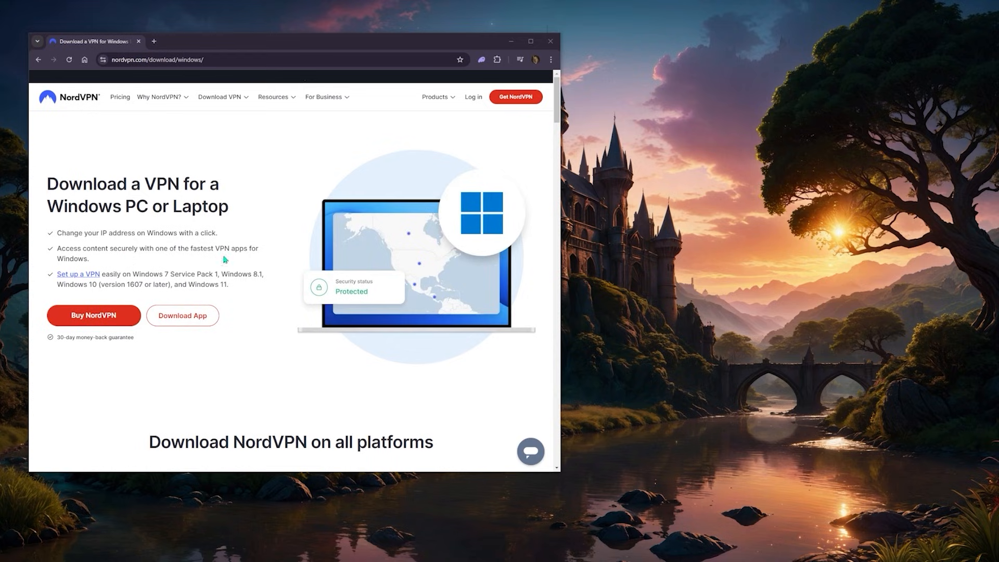
{"action": "mouse_move", "coordinate": [223, 119]}
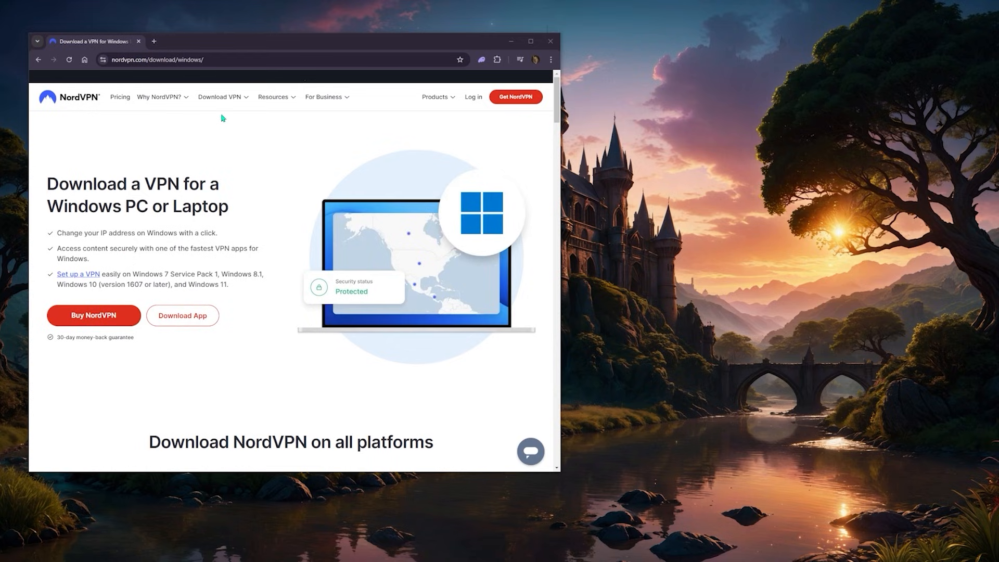
- Download the NordVPN Windows installer from the site's Download VPN menu
{"action": "left_click", "coordinate": [220, 96]}
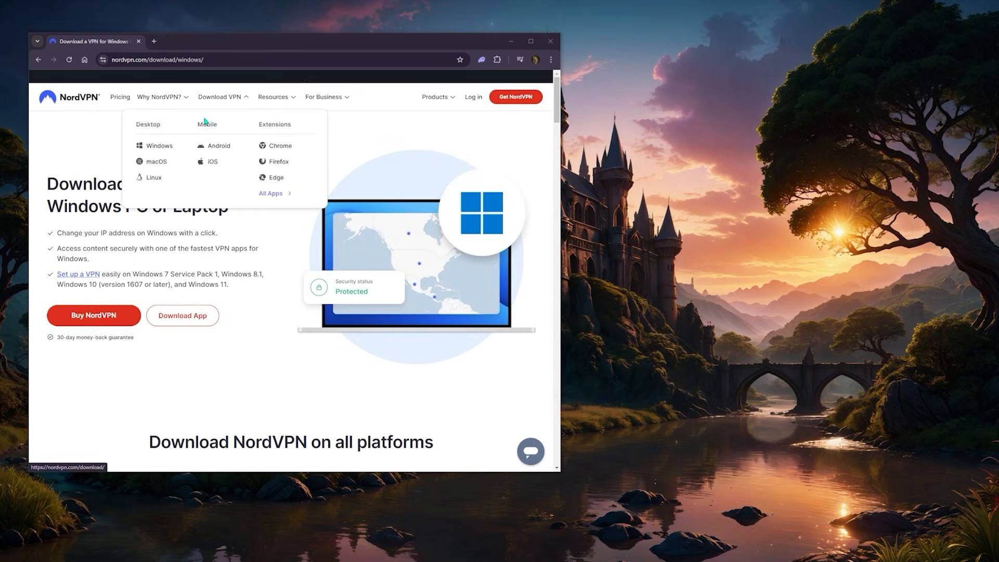
{"action": "mouse_move", "coordinate": [152, 159]}
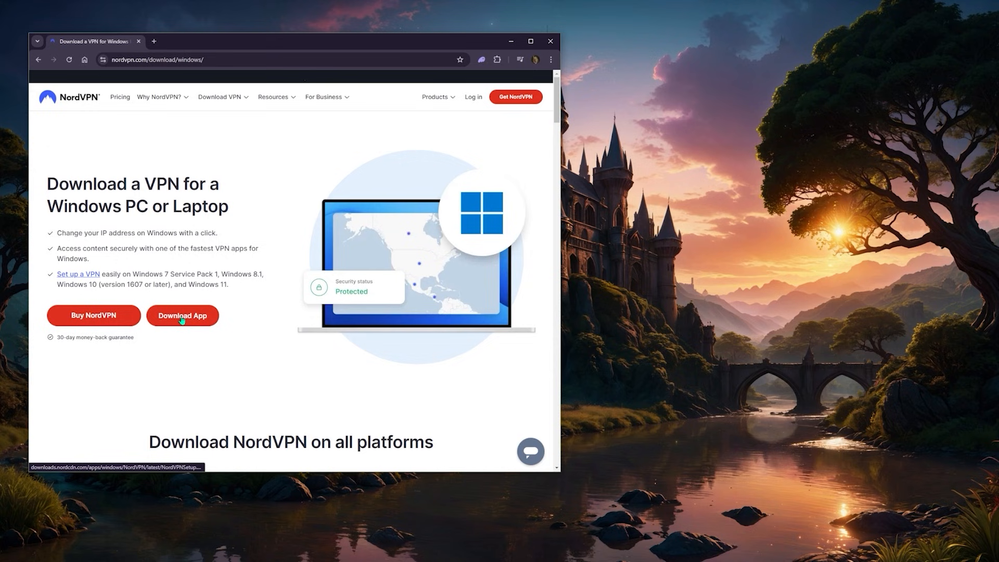
{"action": "left_click", "coordinate": [182, 315]}
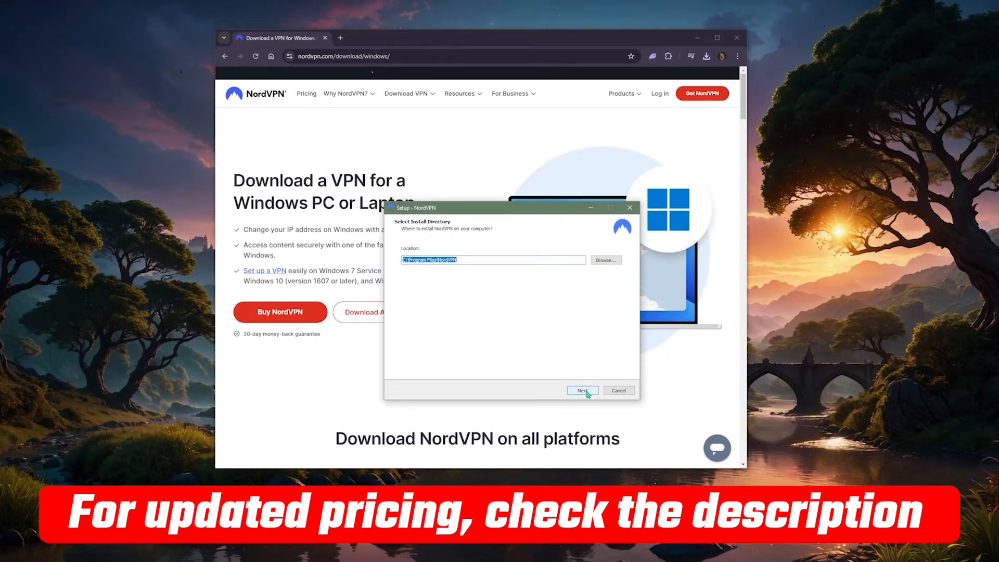
- Accept the default install directory and move the setup window beside the browser
{"action": "left_click", "coordinate": [581, 390]}
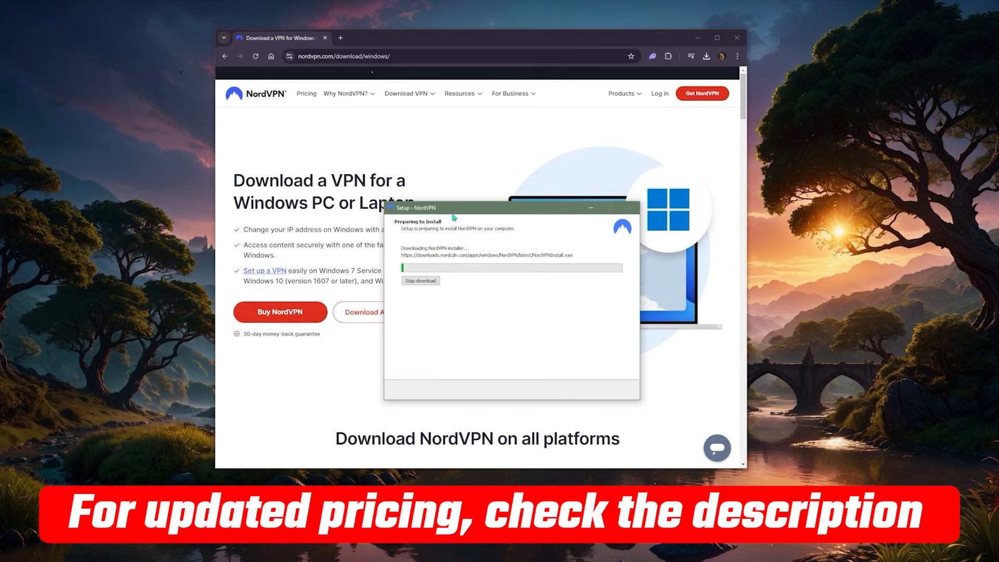
{"action": "left_click_drag", "start_coordinate": [414, 207], "coordinate": [633, 146]}
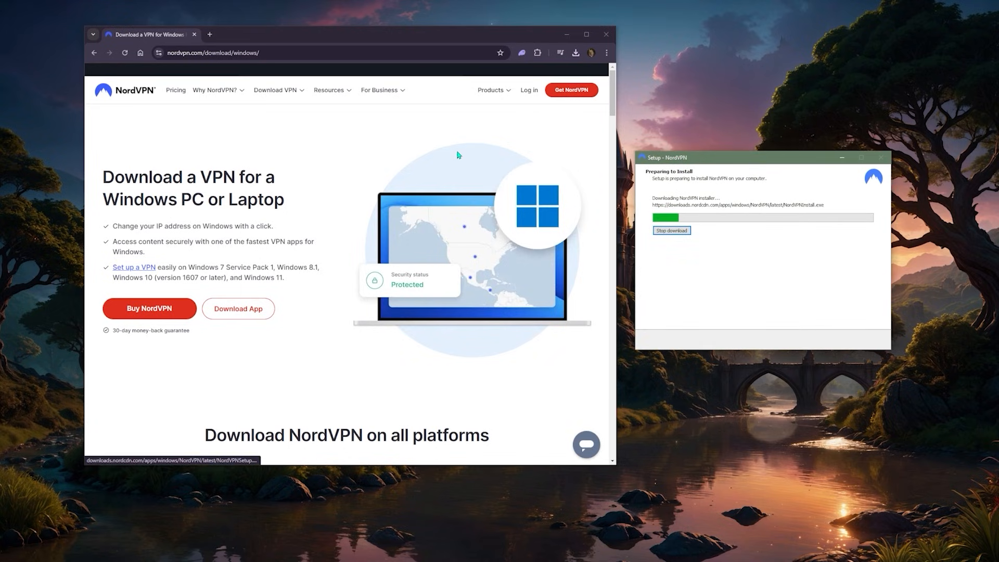
{"action": "mouse_move", "coordinate": [735, 166]}
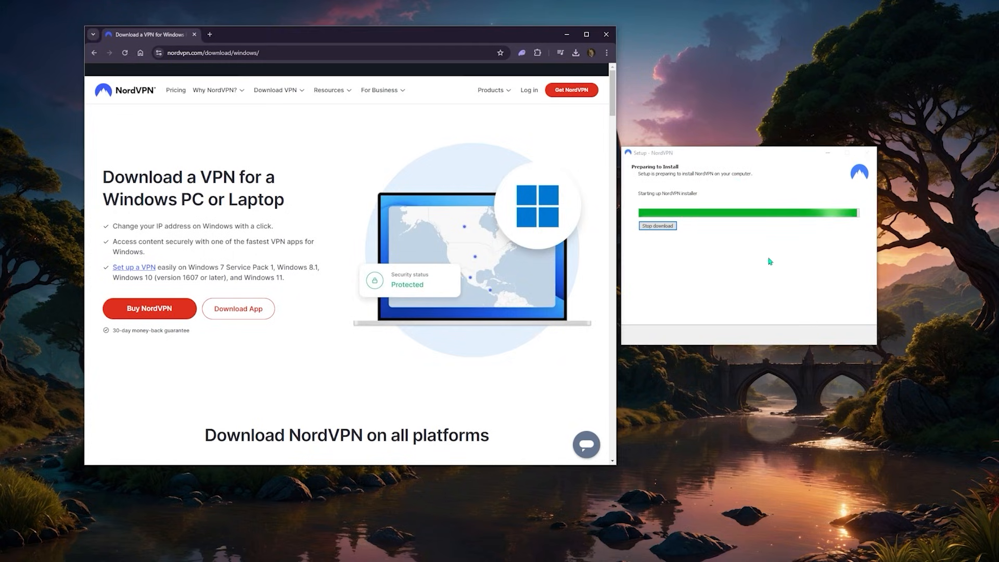
{"action": "mouse_move", "coordinate": [656, 226]}
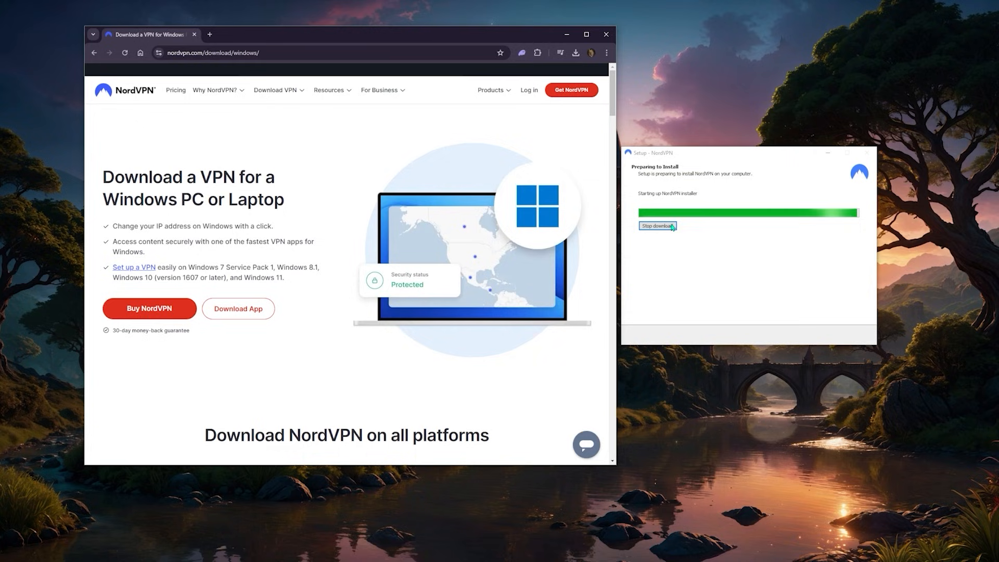
{"action": "mouse_move", "coordinate": [673, 203]}
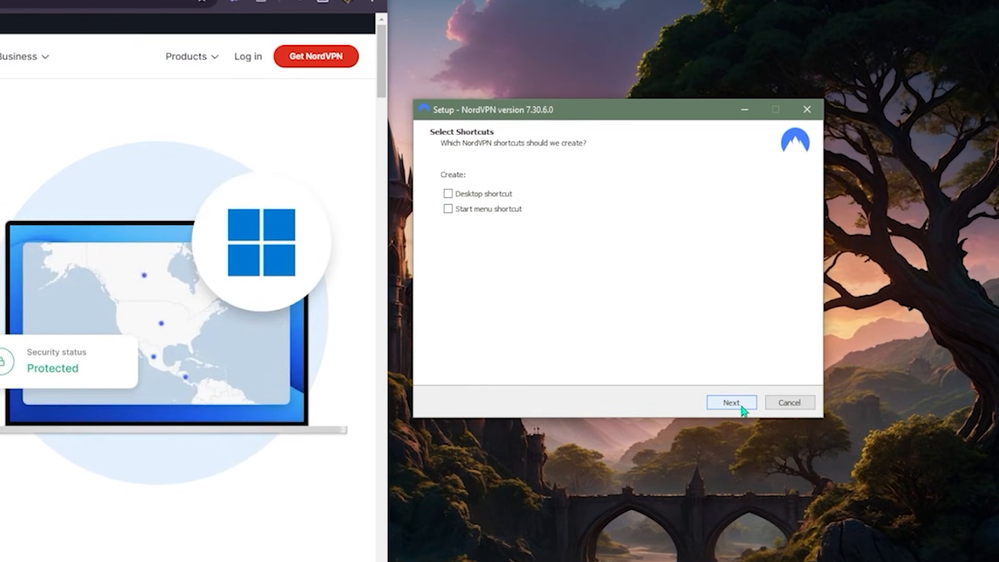
- Install without shortcuts, keep the browser extension, and finish with NordVPN launching
{"action": "left_click", "coordinate": [730, 402]}
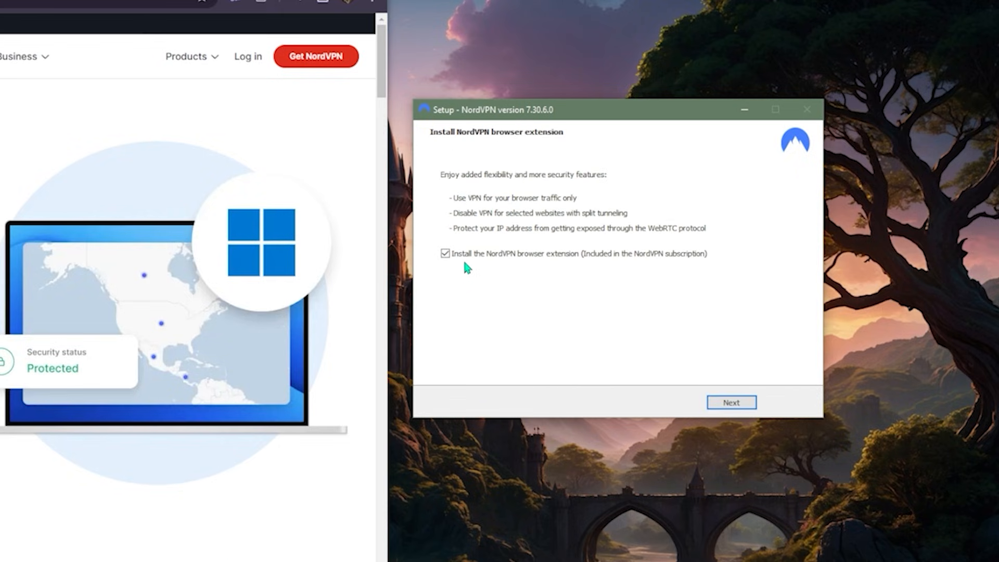
{"action": "left_click", "coordinate": [730, 402]}
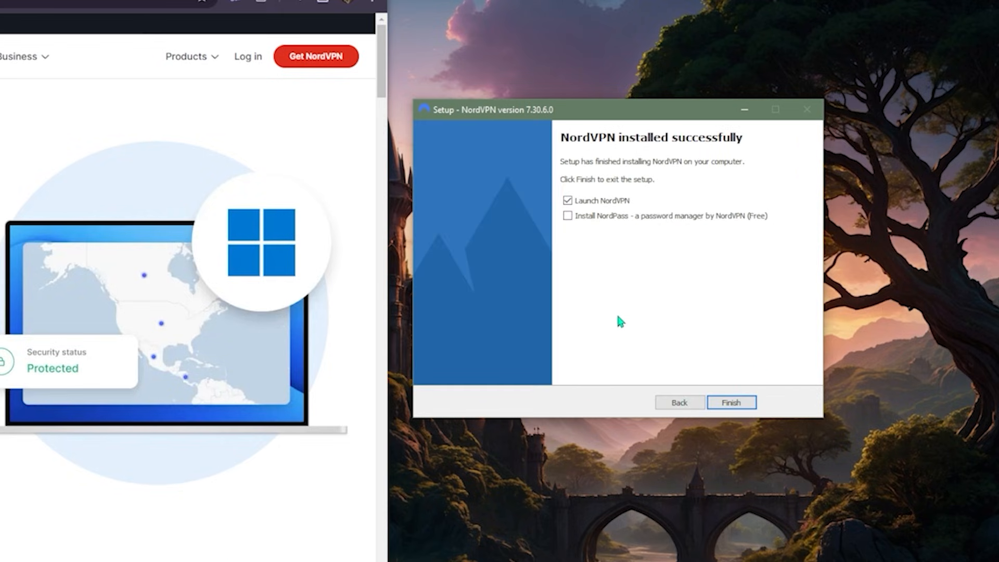
{"action": "left_click", "coordinate": [731, 402]}
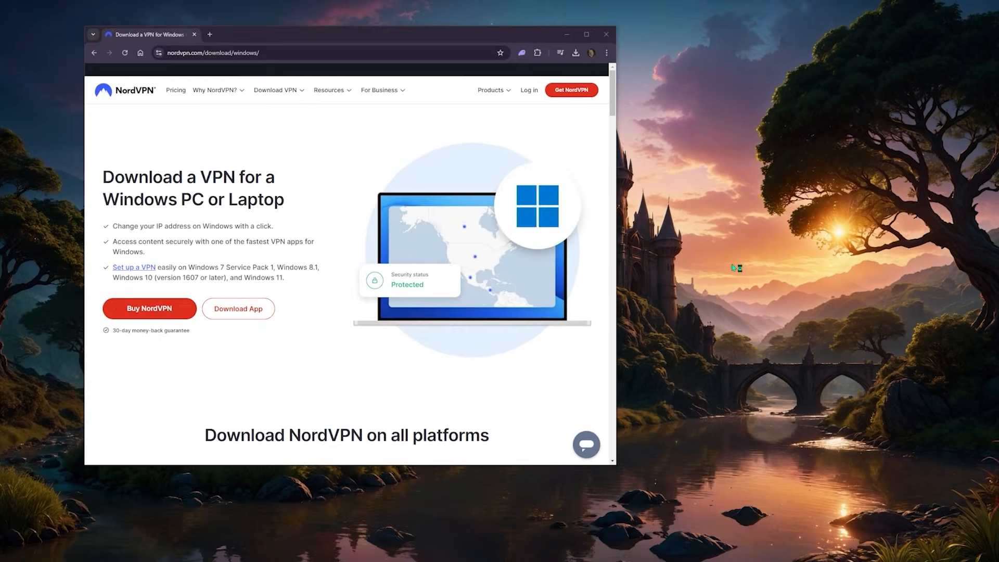
{"action": "mouse_move", "coordinate": [722, 242]}
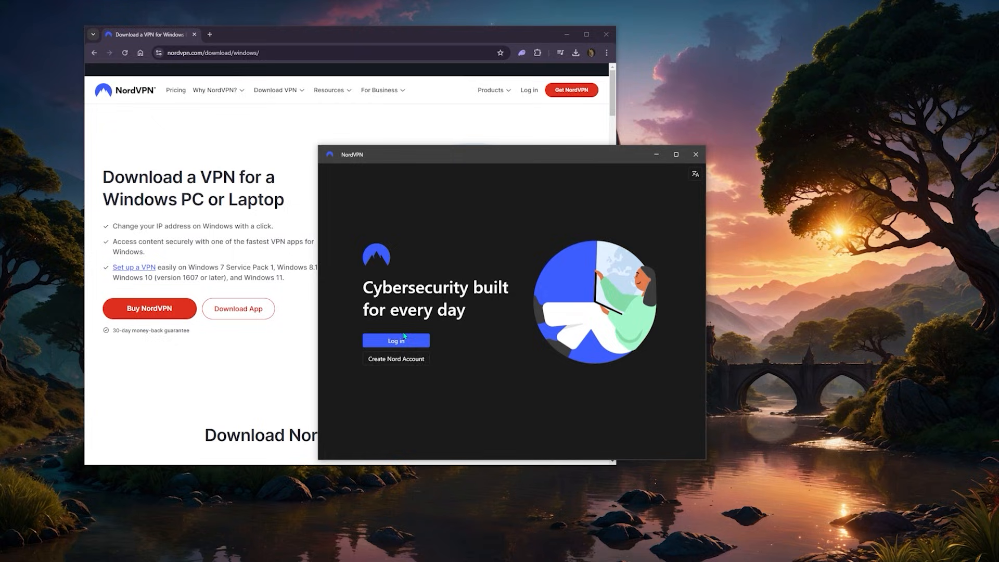
- Log in to the Nord account with Google and hand the sign-in back to the NordVPN app
{"action": "left_click", "coordinate": [395, 339]}
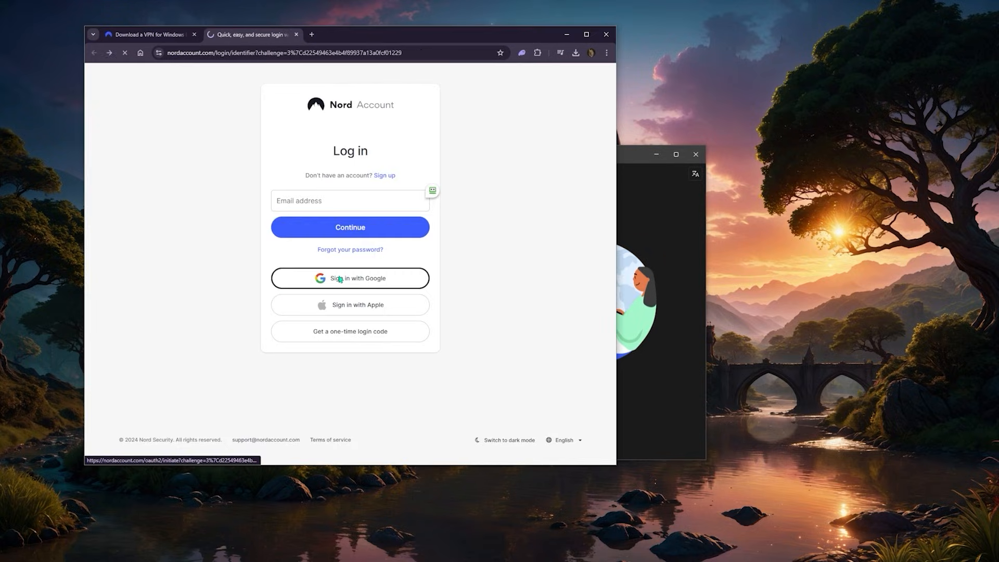
{"action": "left_click", "coordinate": [350, 278]}
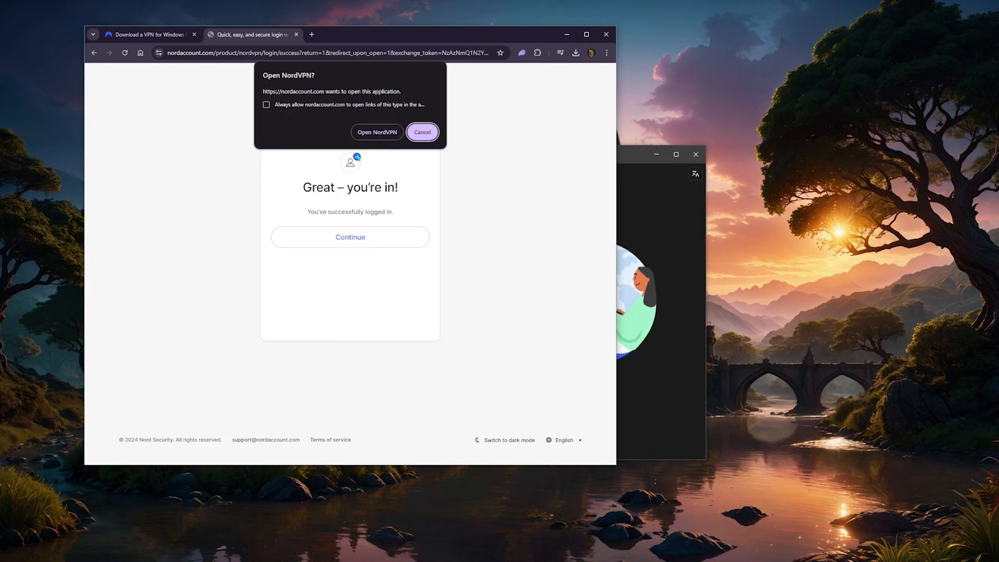
{"action": "mouse_move", "coordinate": [387, 174]}
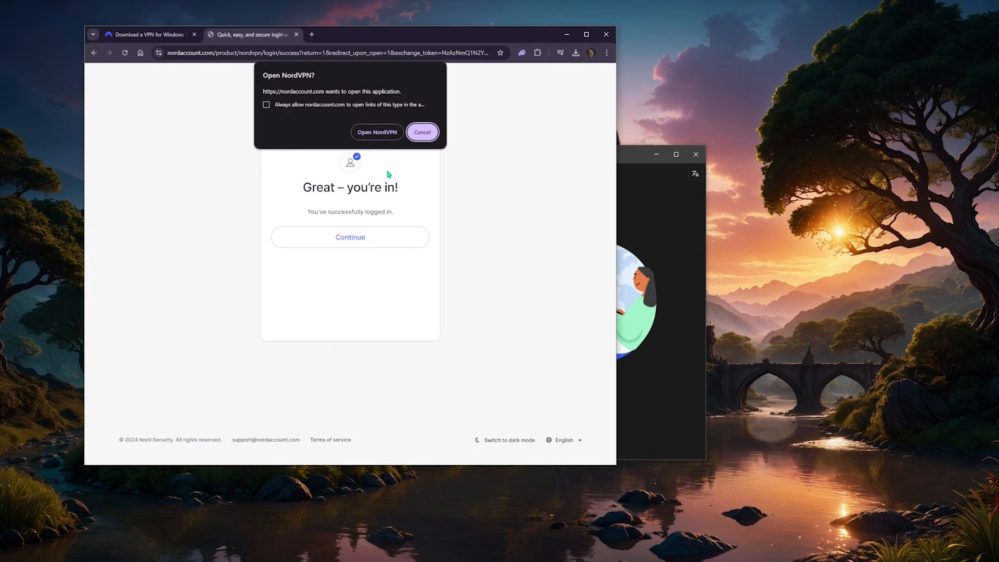
{"action": "mouse_move", "coordinate": [376, 132]}
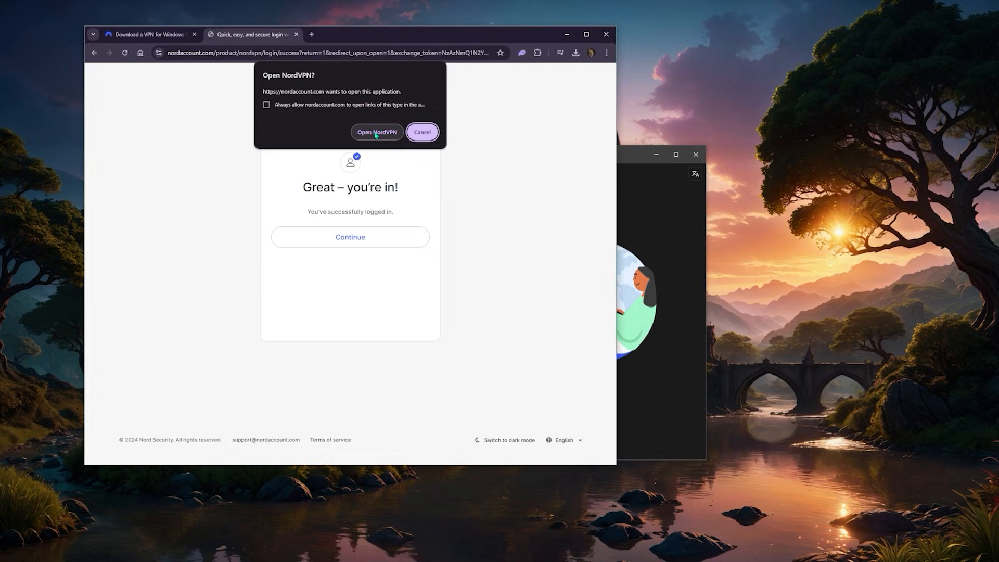
{"action": "left_click", "coordinate": [375, 132]}
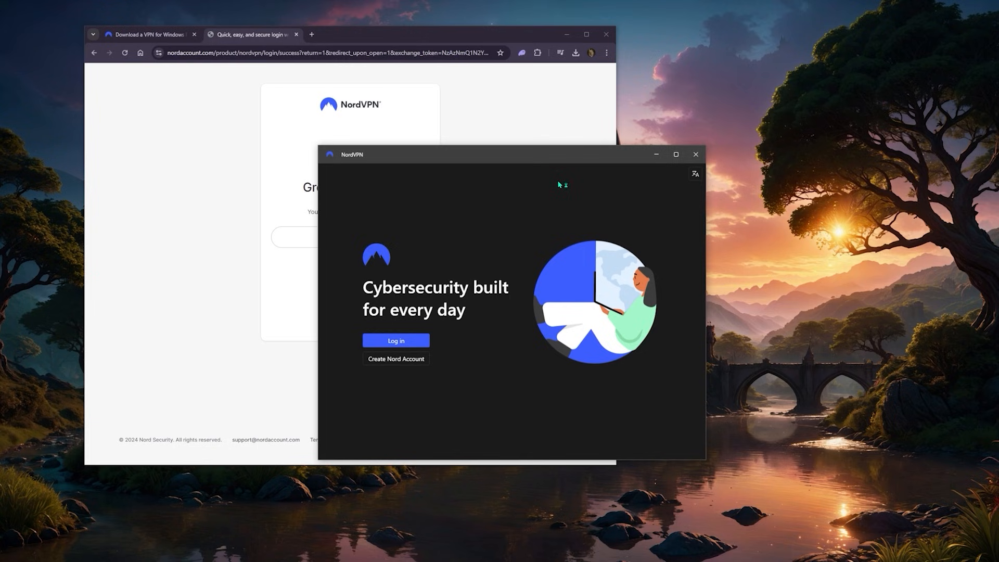
{"action": "left_click", "coordinate": [396, 341]}
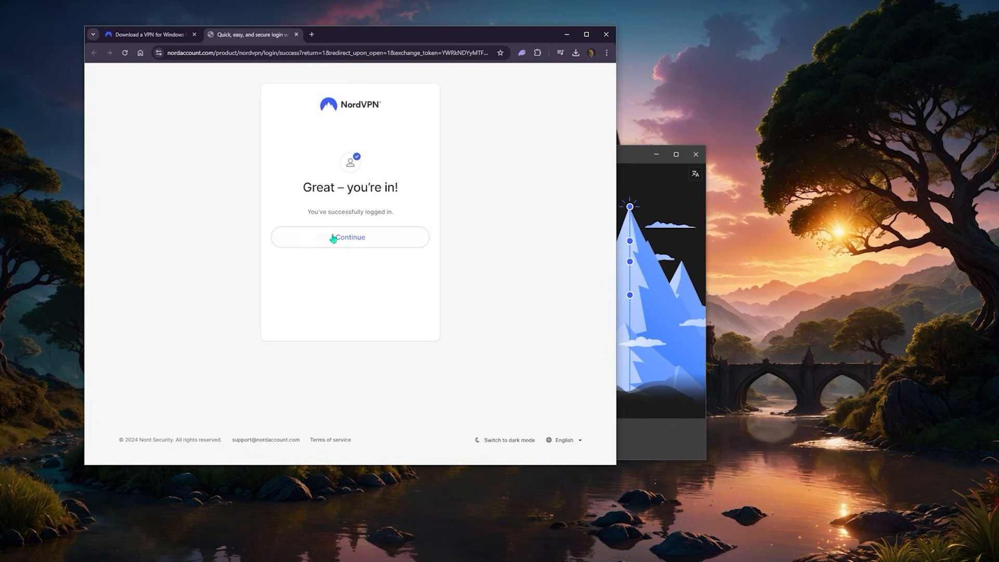
{"action": "left_click", "coordinate": [350, 238]}
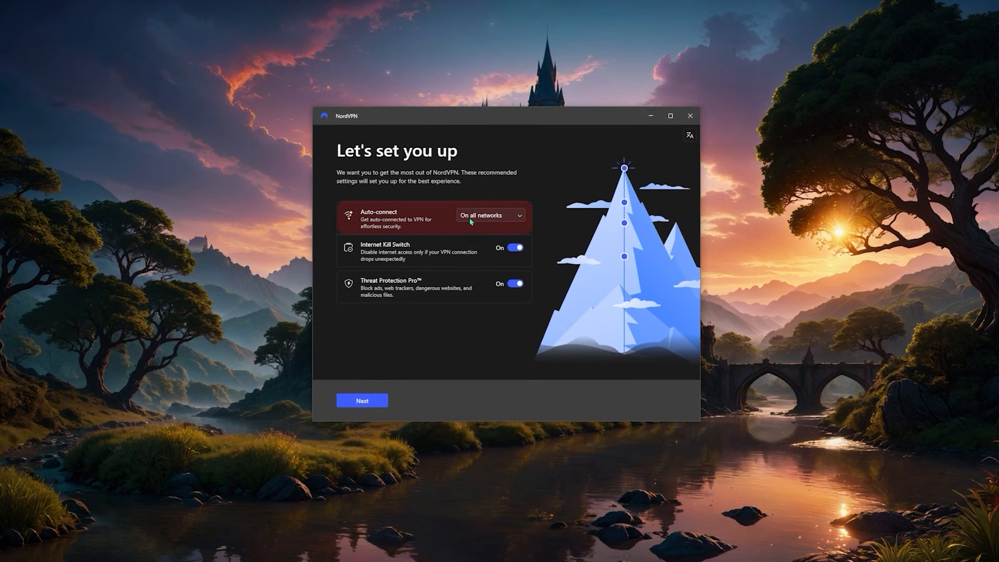
- Leave Auto-connect at Never and switch the Internet Kill Switch off, keeping Threat Protection Pro on
{"action": "left_click", "coordinate": [489, 214]}
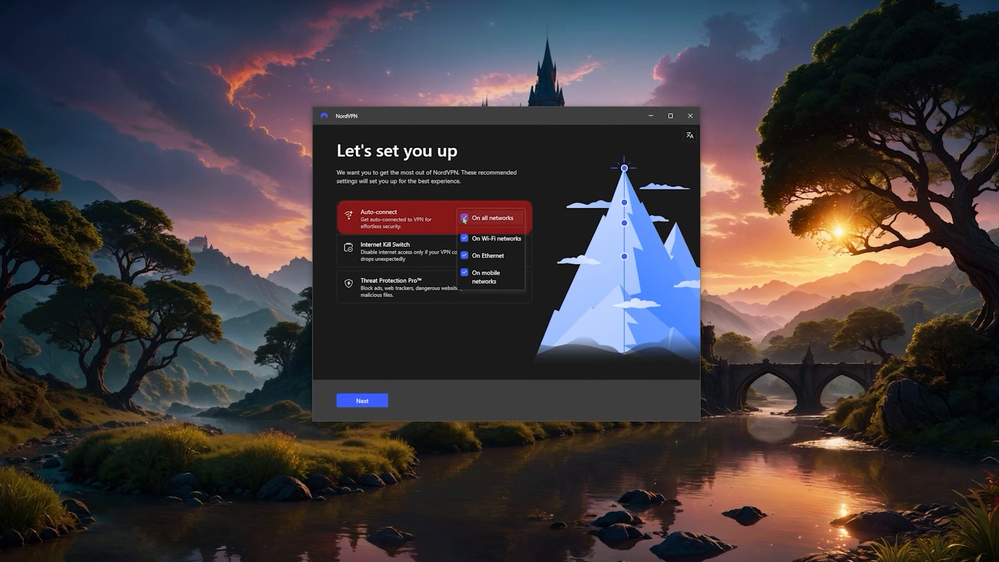
{"action": "left_click", "coordinate": [489, 217]}
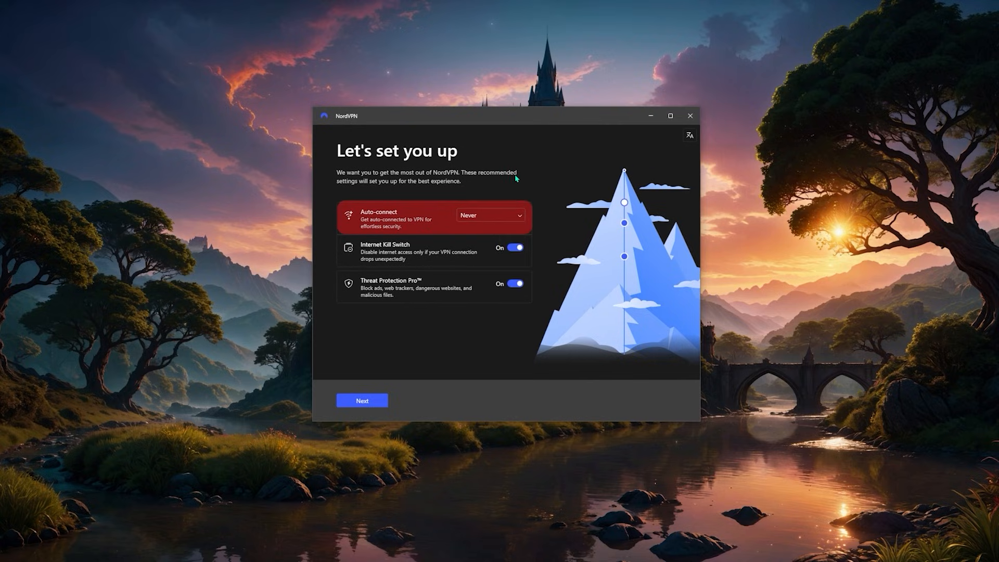
{"action": "mouse_move", "coordinate": [381, 221]}
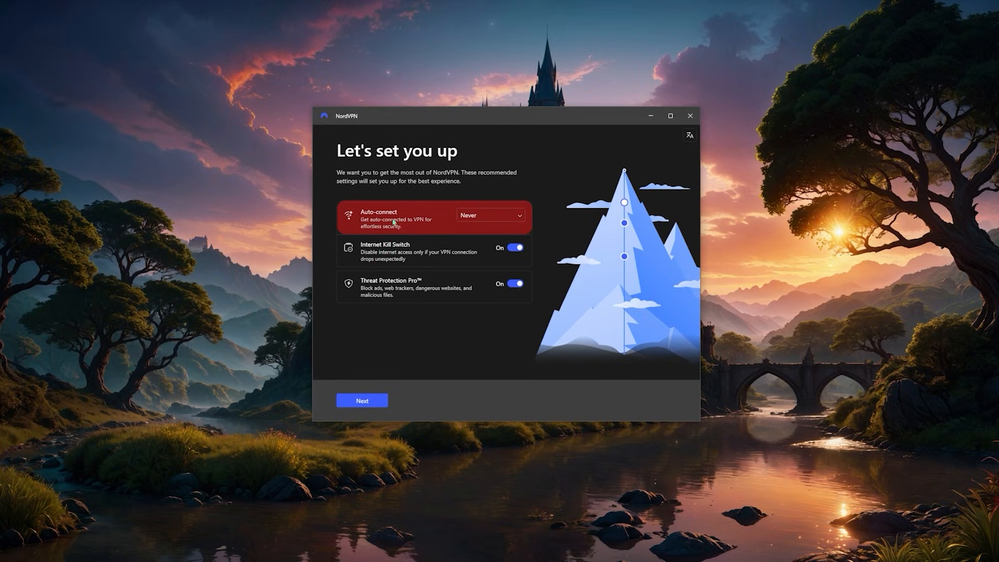
{"action": "mouse_move", "coordinate": [409, 221]}
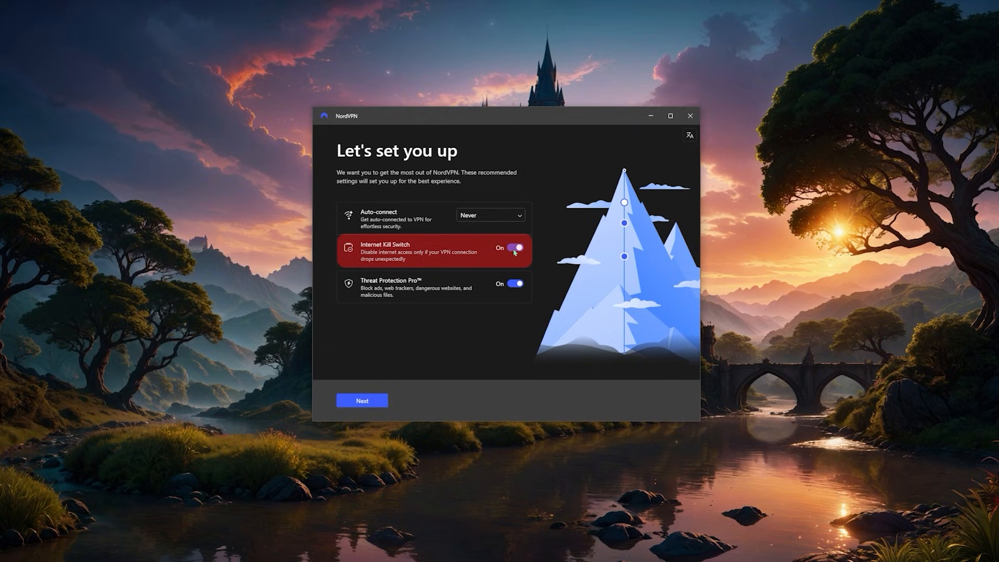
{"action": "left_click", "coordinate": [516, 248]}
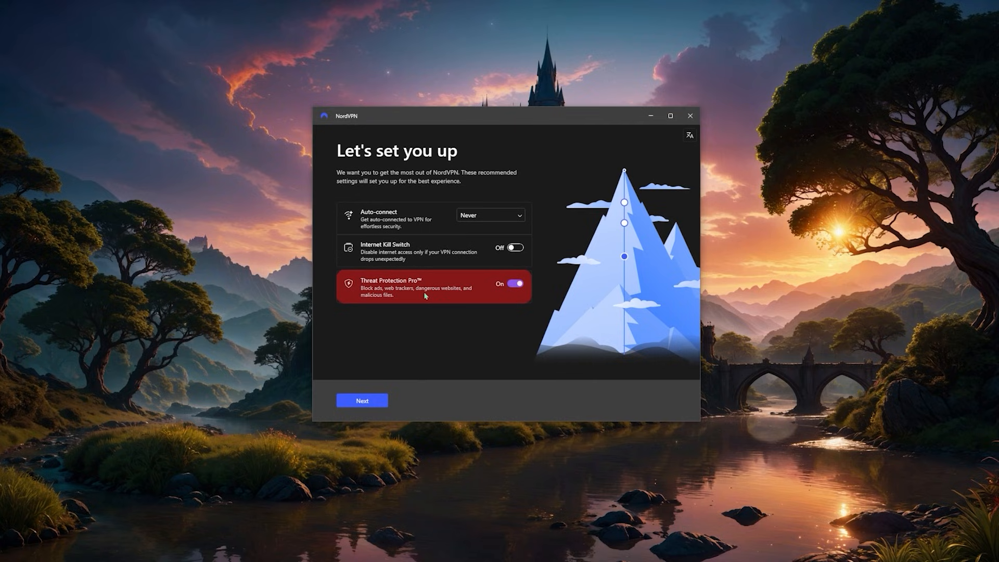
{"action": "mouse_move", "coordinate": [423, 296]}
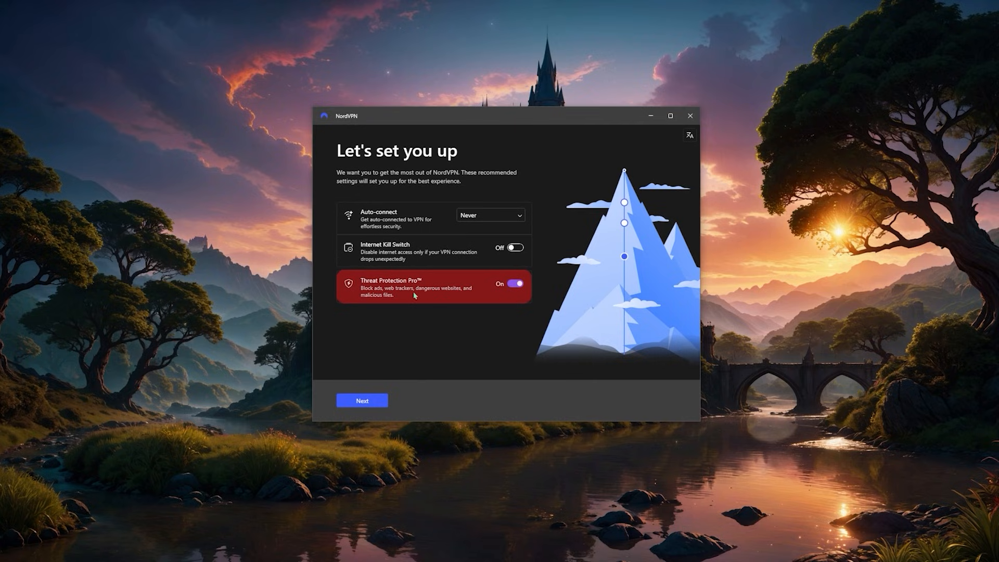
{"action": "mouse_move", "coordinate": [424, 288]}
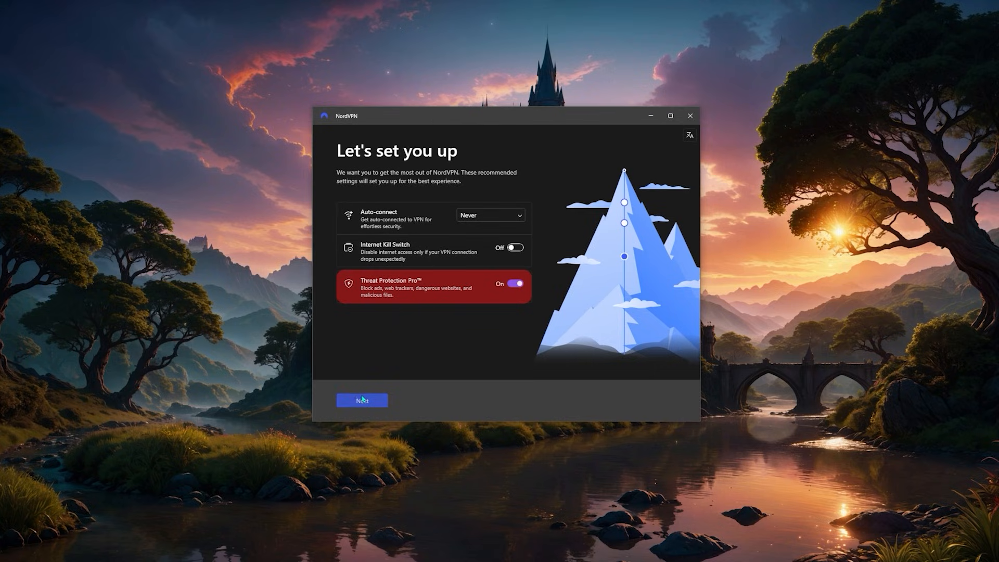
- Save the setup choices to reach the NordPass and NordLocker security package offer
{"action": "left_click", "coordinate": [361, 399]}
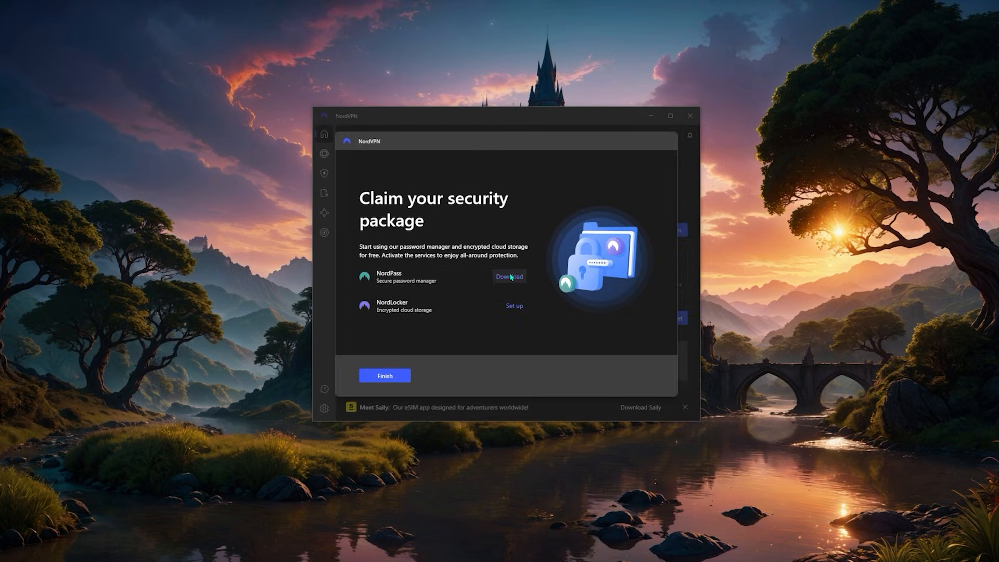
{"action": "mouse_move", "coordinate": [404, 274]}
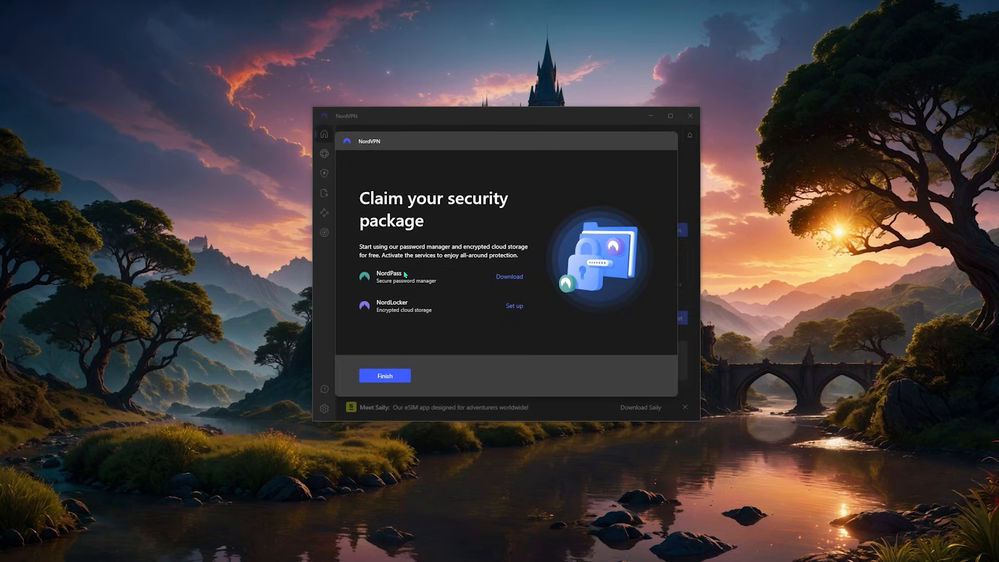
{"action": "mouse_move", "coordinate": [445, 304]}
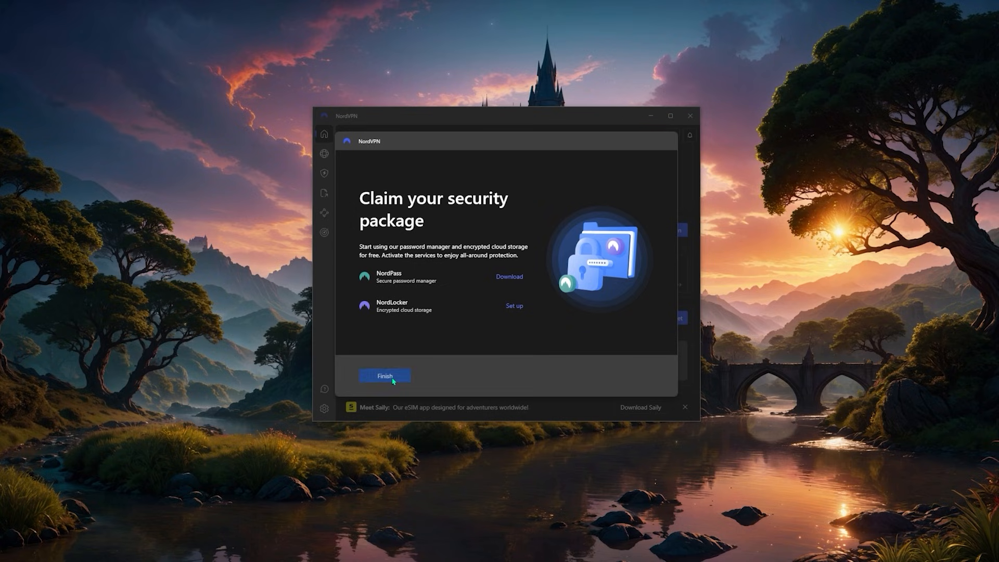
- Dismiss the security package offer and land on the home dashboard, VPN not connected
{"action": "left_click", "coordinate": [384, 375]}
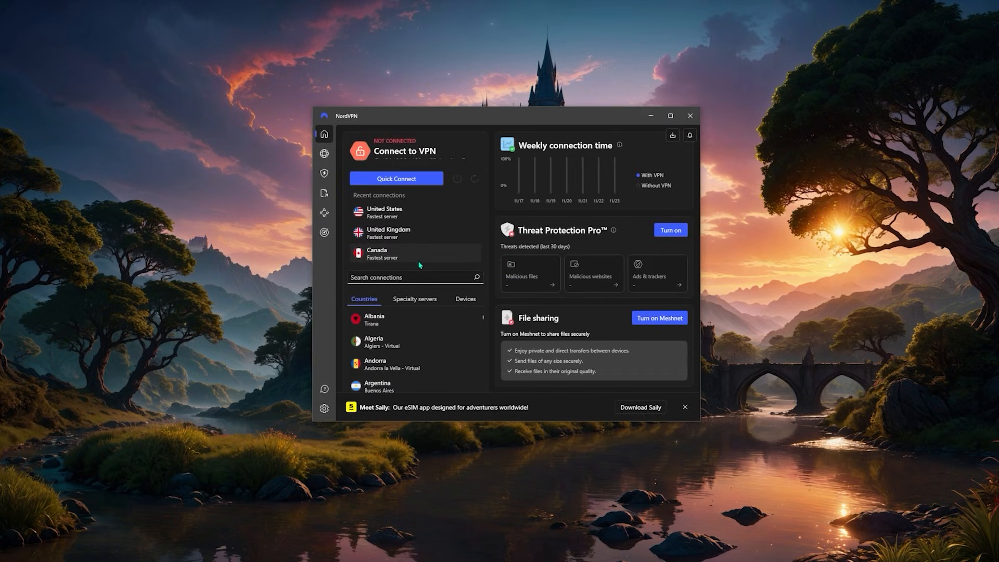
{"action": "mouse_move", "coordinate": [483, 258]}
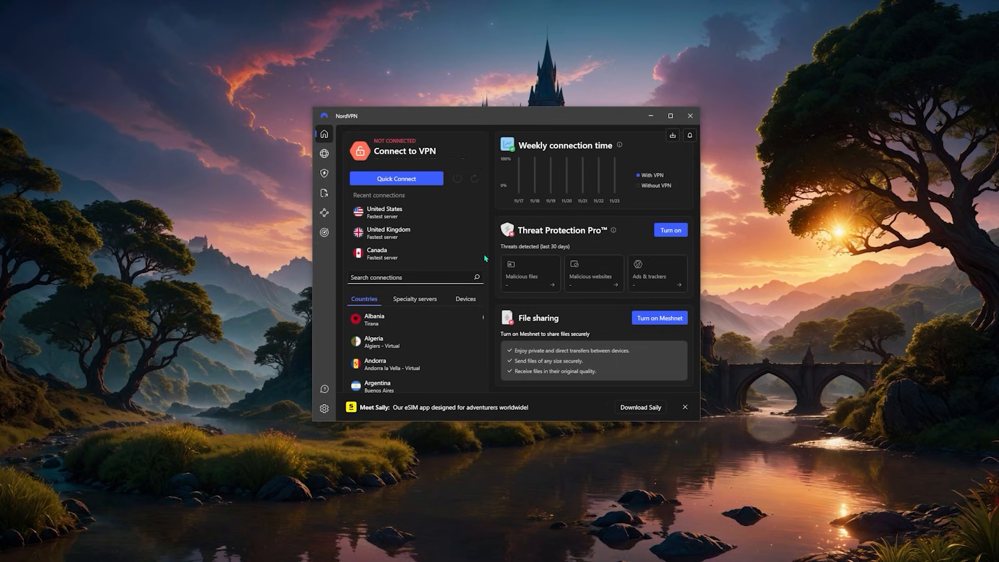
{"action": "mouse_move", "coordinate": [704, 426]}
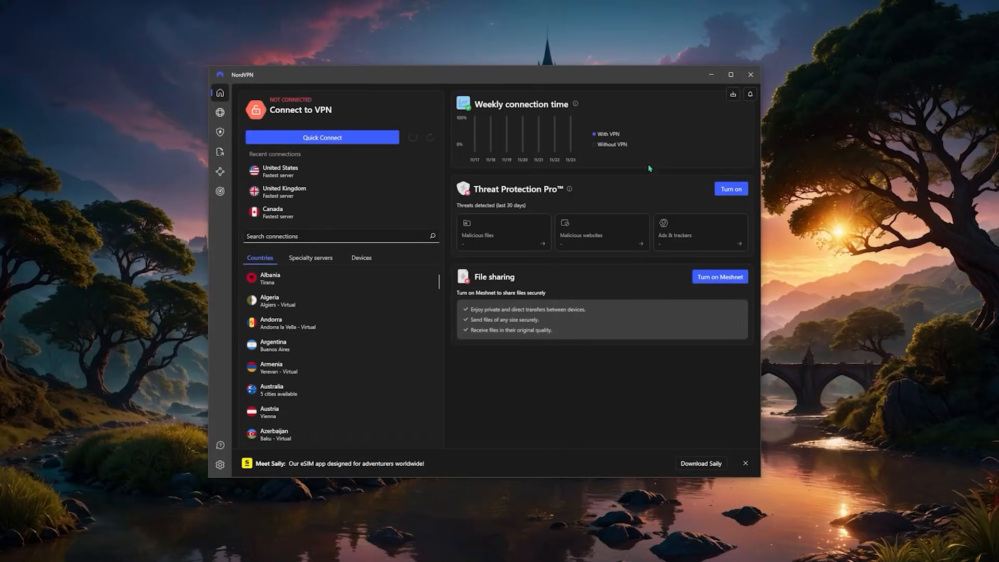
{"action": "mouse_move", "coordinate": [329, 191]}
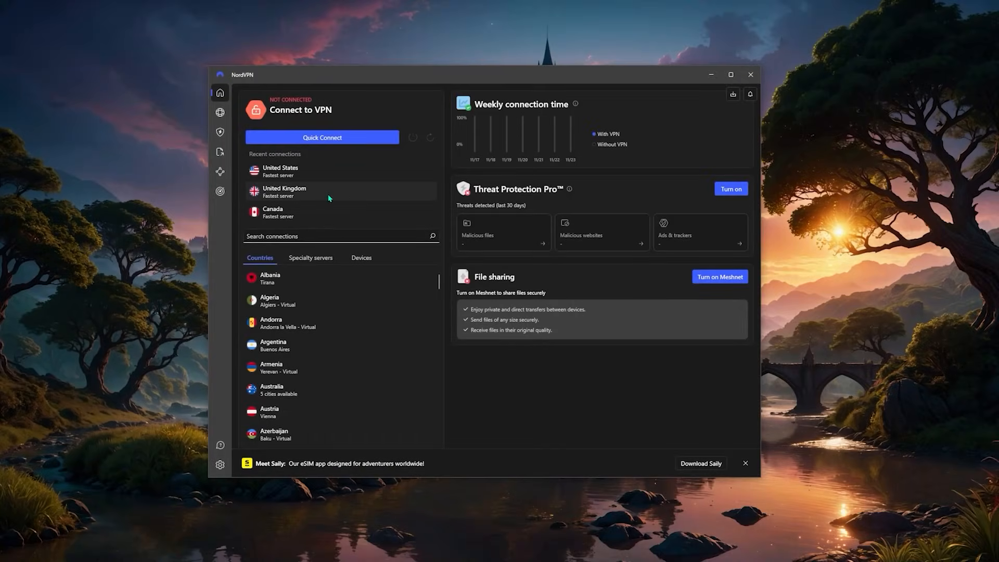
{"action": "mouse_move", "coordinate": [322, 259]}
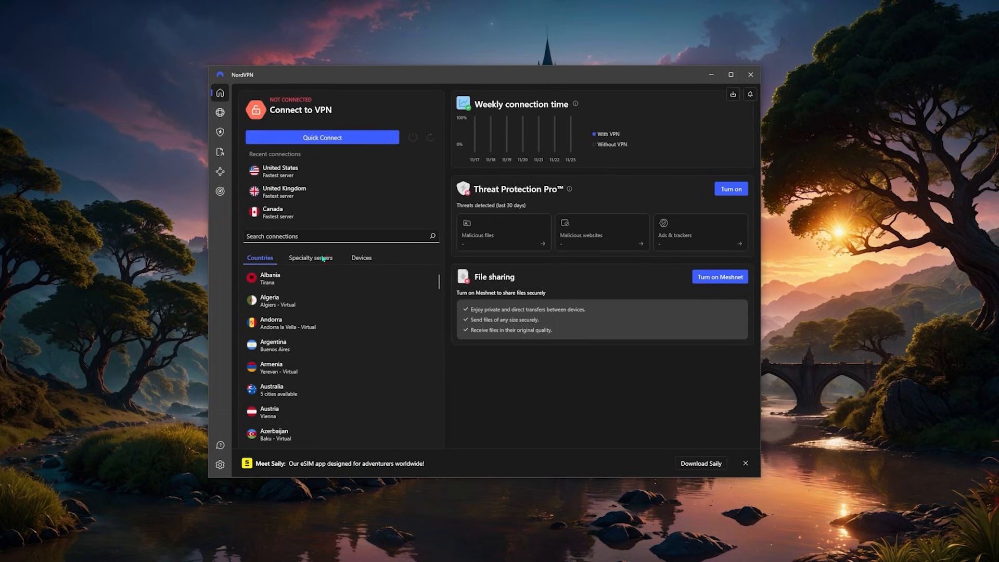
{"action": "mouse_move", "coordinate": [541, 142]}
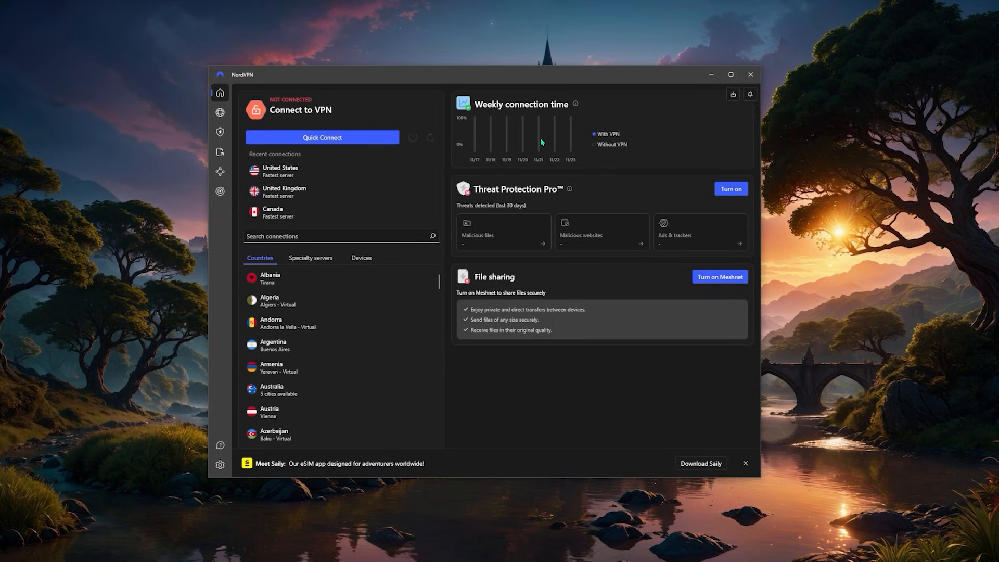
{"action": "mouse_move", "coordinate": [322, 138]}
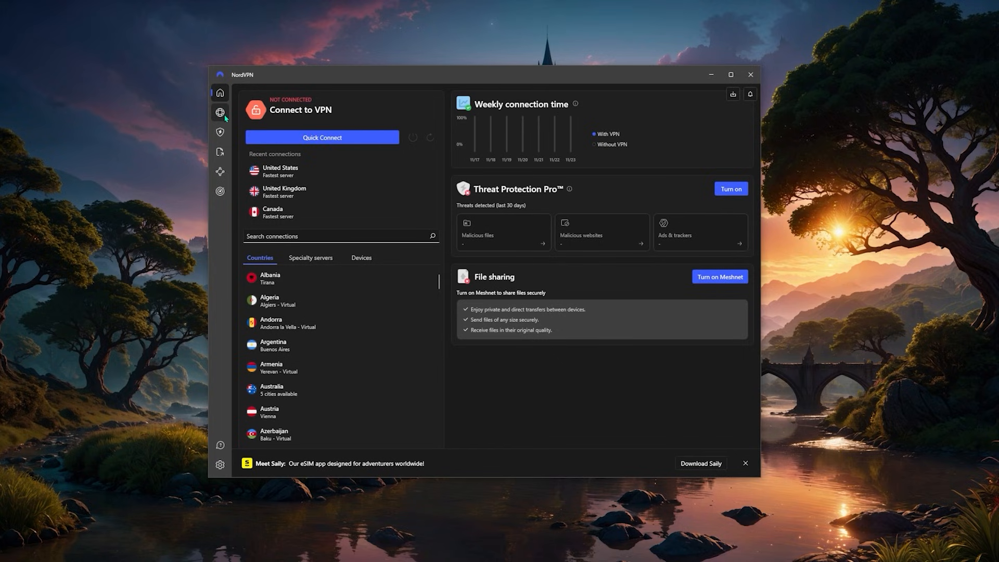
- Show the world server map from the left sidebar's globe
{"action": "left_click", "coordinate": [220, 112]}
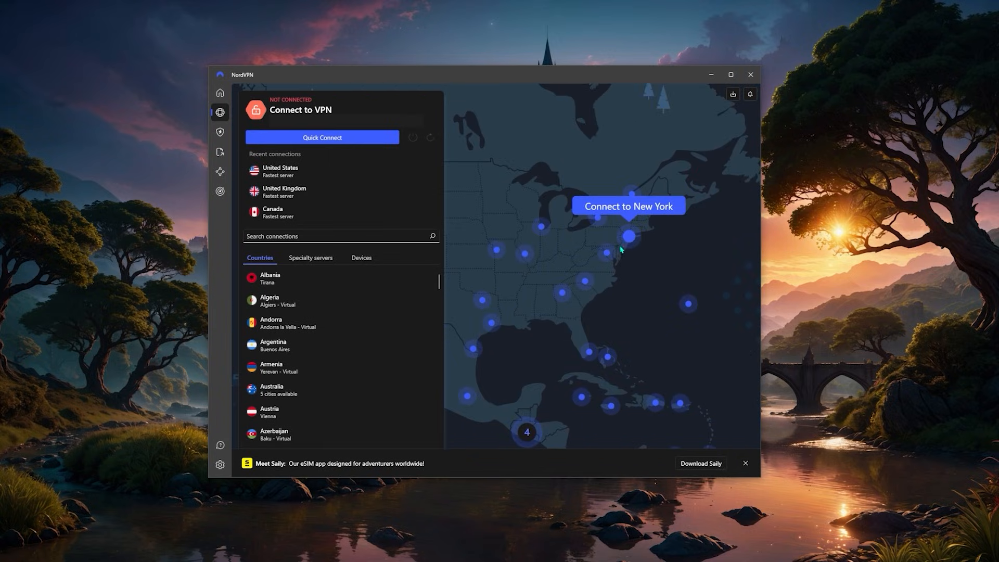
{"action": "mouse_move", "coordinate": [628, 239]}
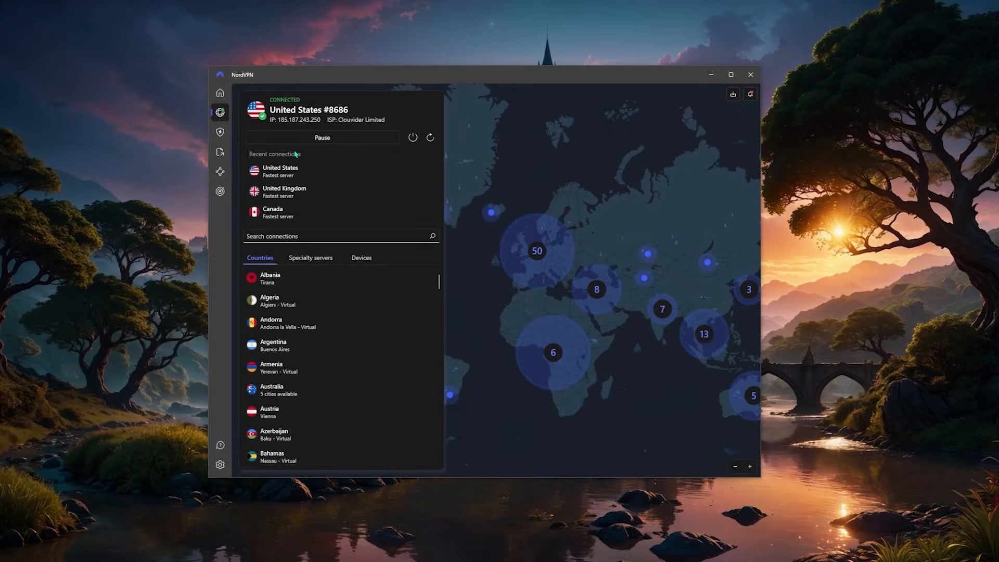
{"action": "mouse_move", "coordinate": [338, 159]}
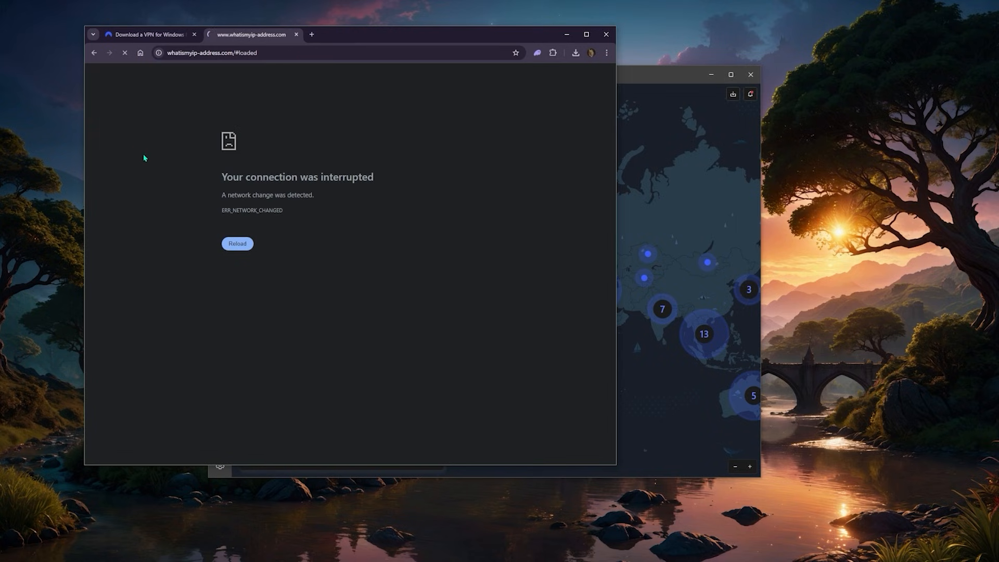
- With United States #8686 connected, return to Chrome to load the Netflix browse page
{"action": "left_click", "coordinate": [237, 243]}
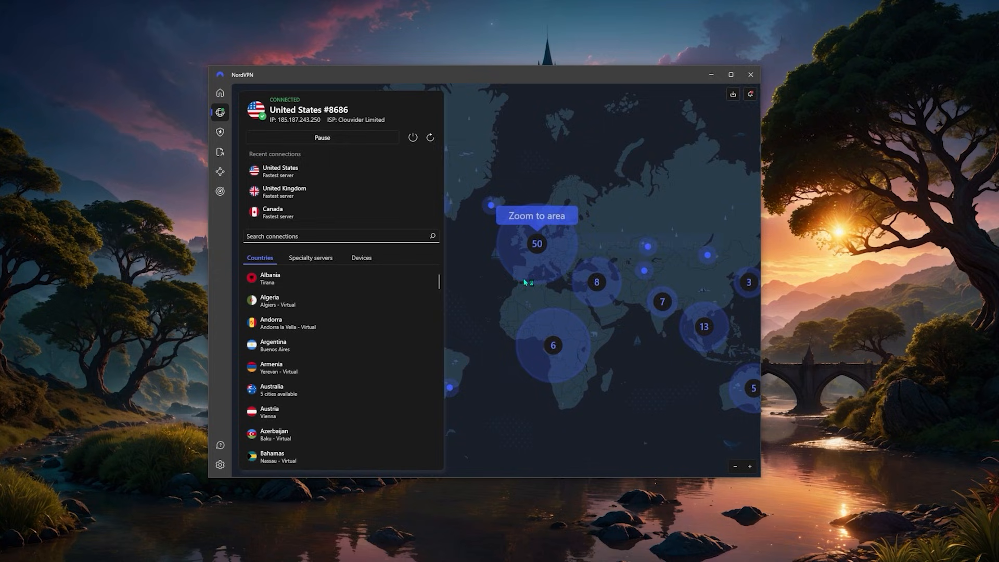
{"action": "left_click", "coordinate": [536, 215]}
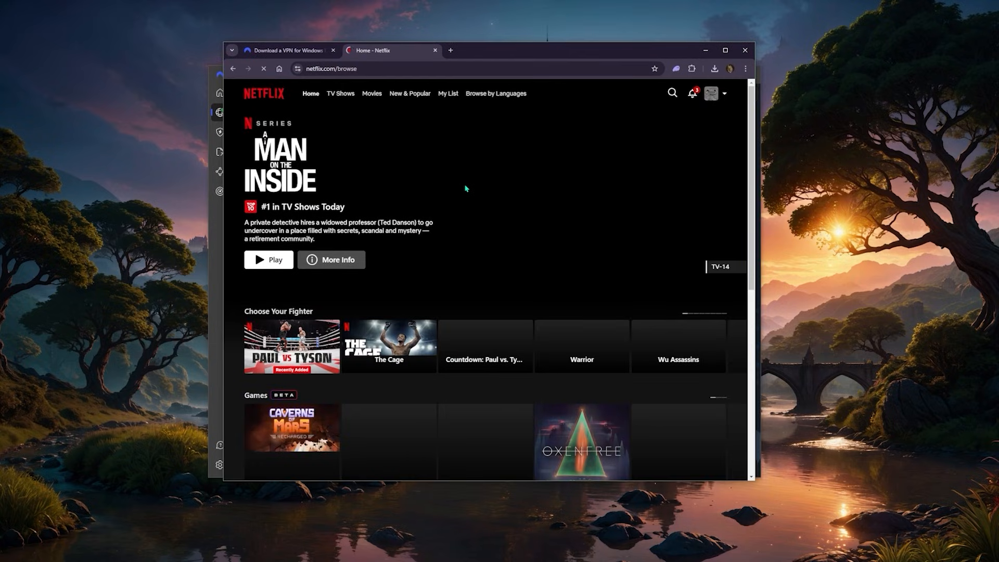
- Scroll the Netflix home page down to the Top 10 TV Shows in the U.S. Today row
{"action": "scroll", "scroll_direction": "down", "scroll_amount": 3}
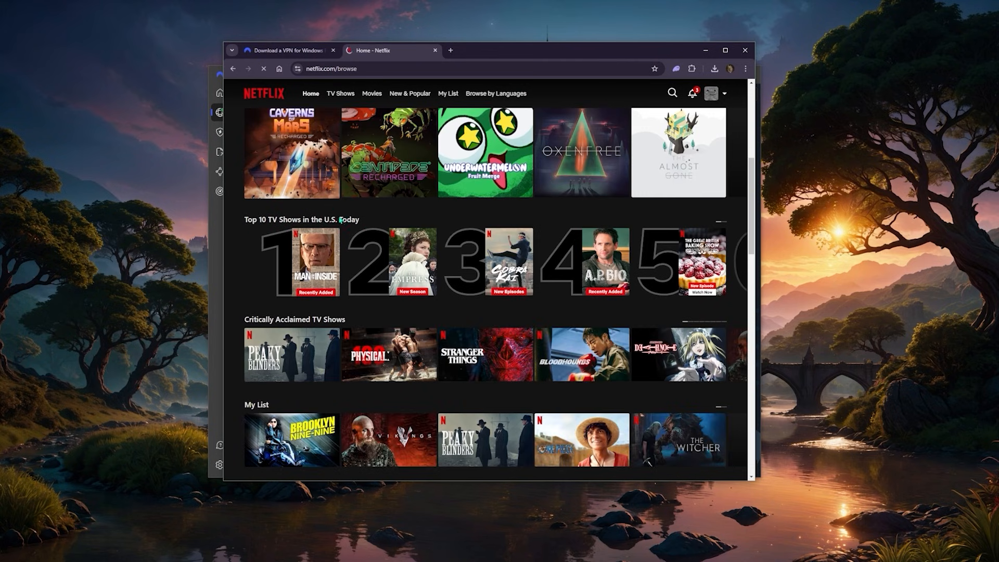
{"action": "mouse_move", "coordinate": [373, 221]}
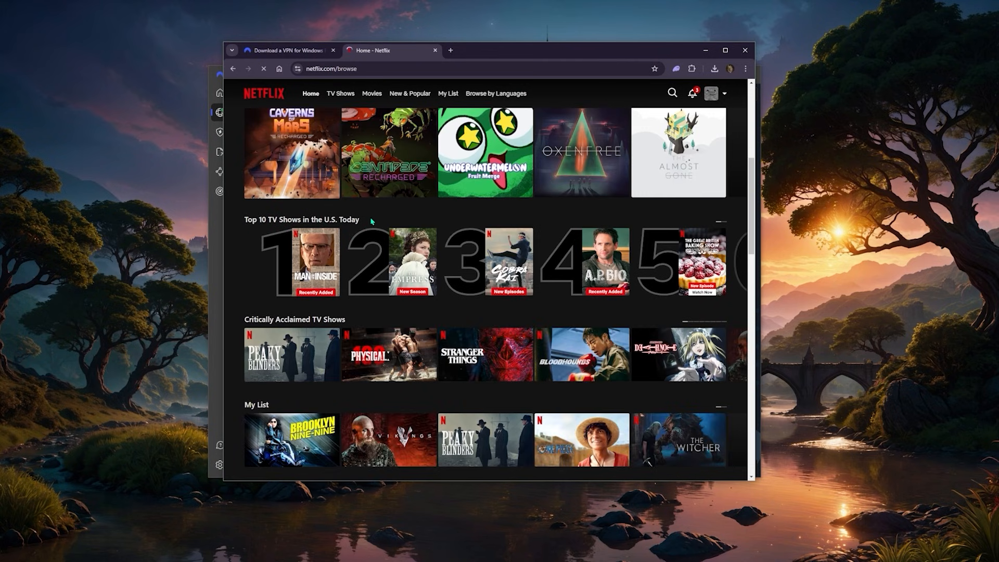
{"action": "mouse_move", "coordinate": [370, 134]}
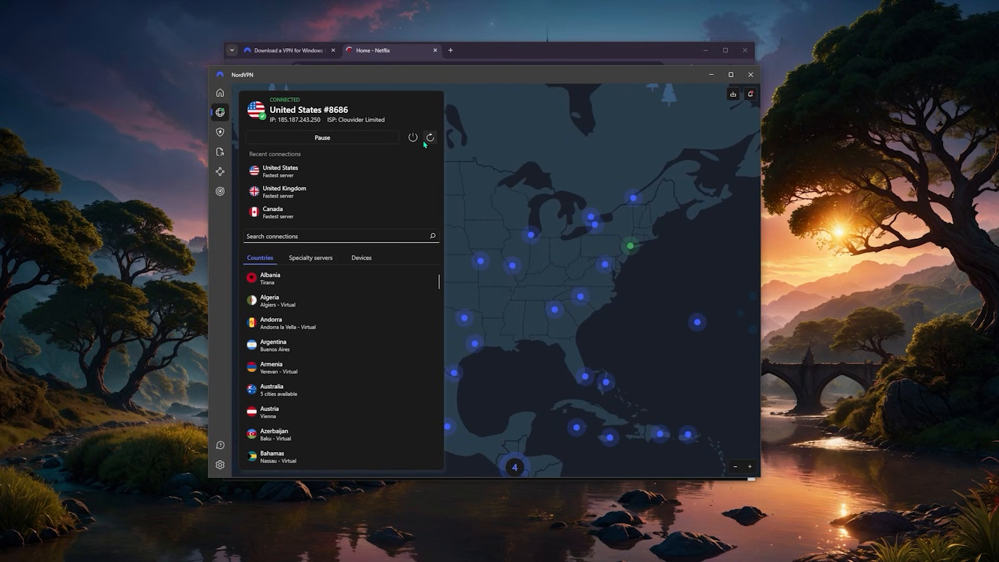
{"action": "mouse_move", "coordinate": [430, 138]}
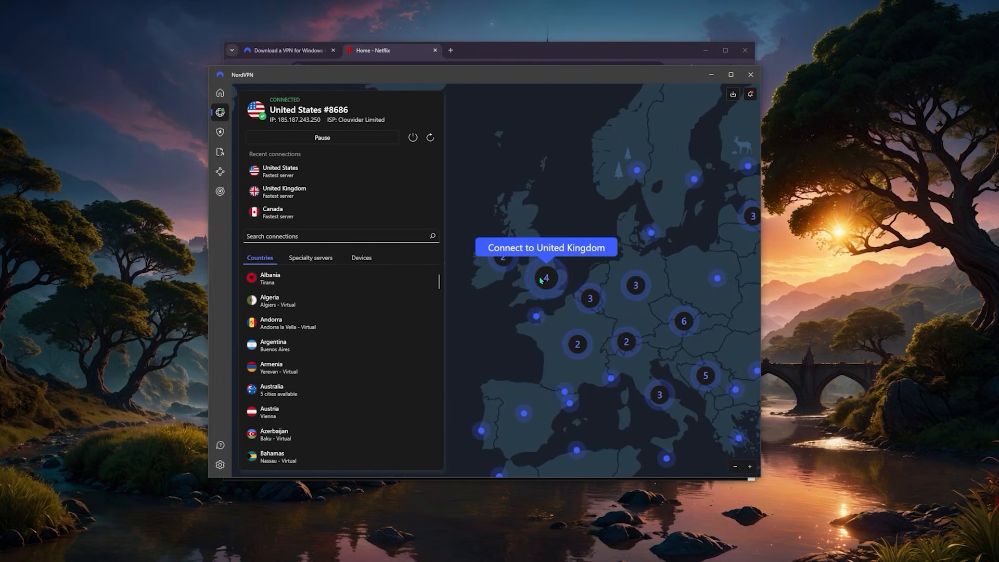
{"action": "mouse_move", "coordinate": [548, 251]}
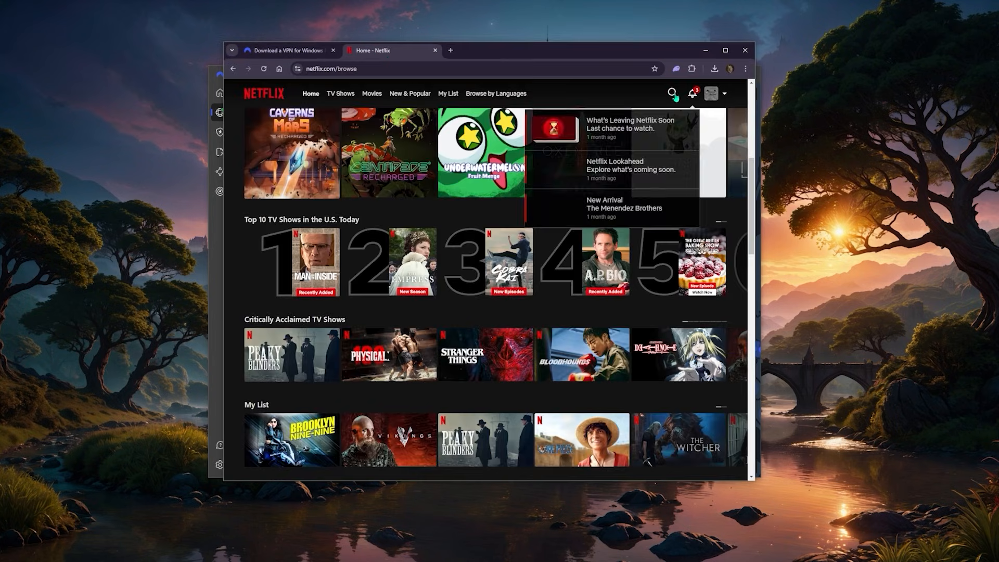
- Search 'friends' while switching the VPN toward a United Kingdom server
{"action": "type", "text": "friends"}
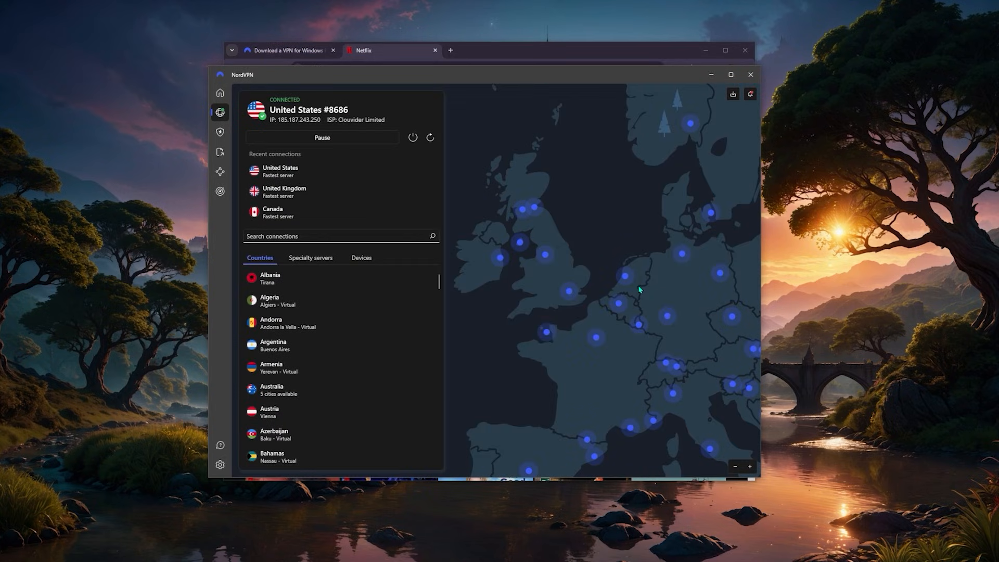
{"action": "mouse_move", "coordinate": [568, 295]}
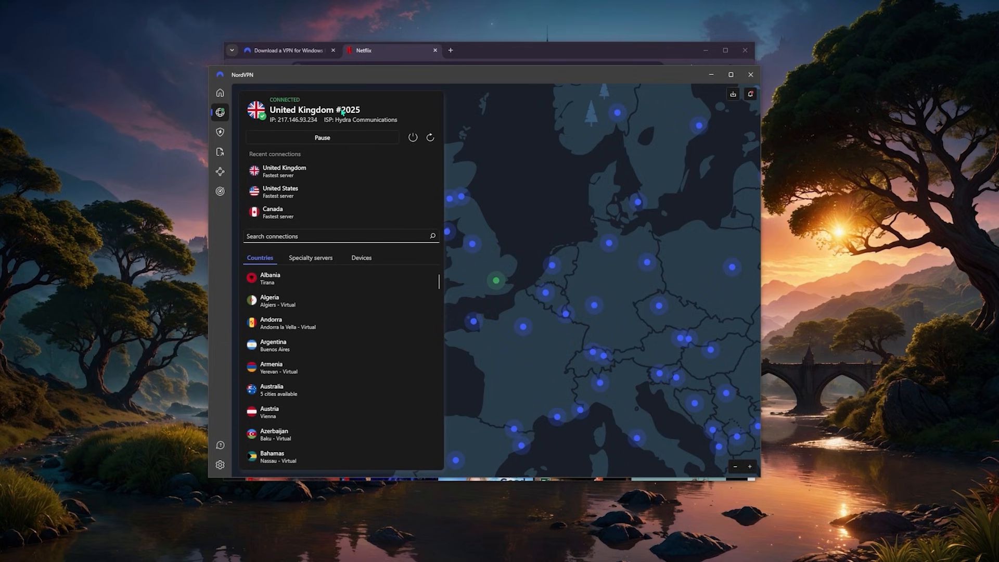
{"action": "mouse_move", "coordinate": [482, 209]}
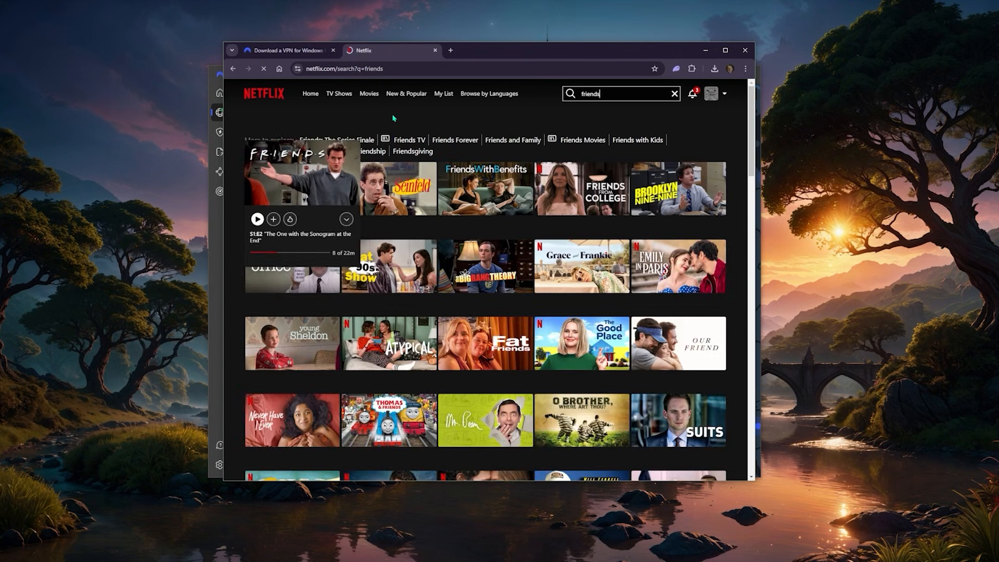
{"action": "mouse_move", "coordinate": [348, 120]}
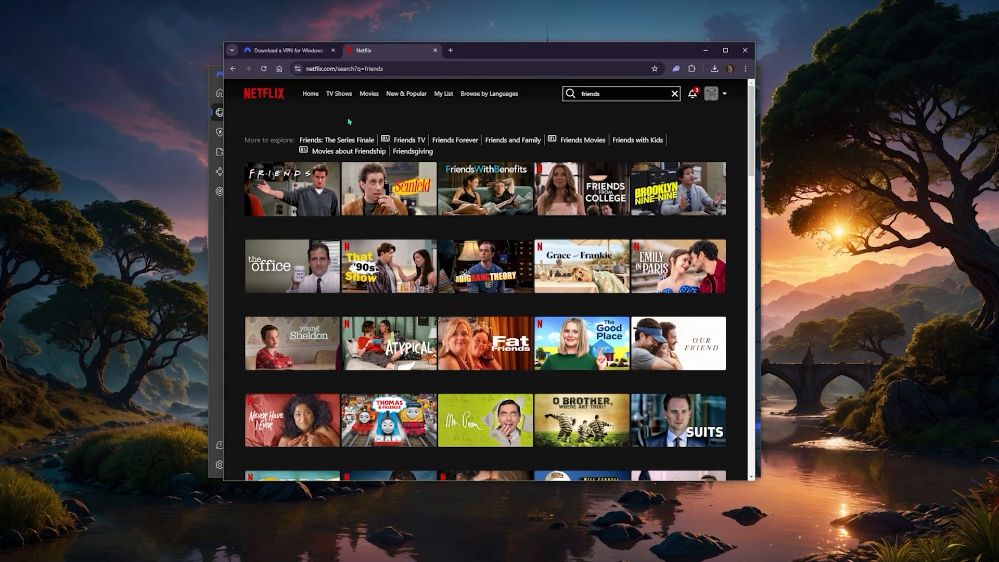
{"action": "mouse_move", "coordinate": [368, 93]}
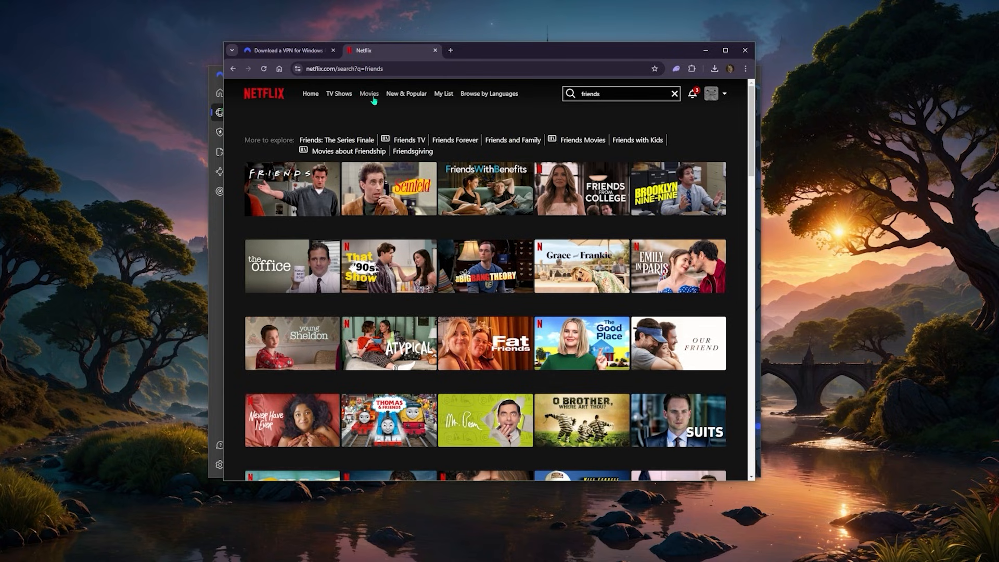
{"action": "mouse_move", "coordinate": [364, 107]}
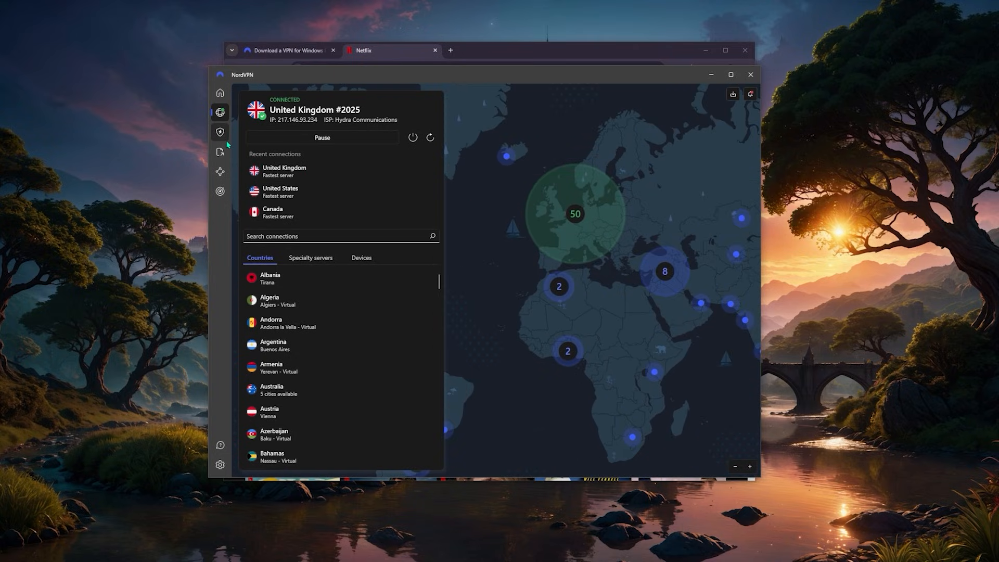
{"action": "left_click", "coordinate": [219, 152]}
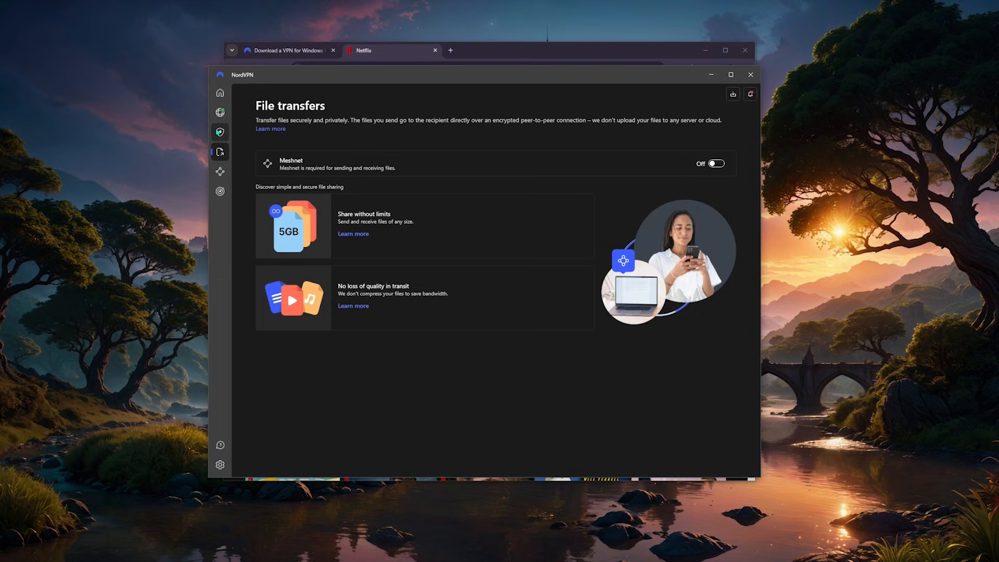
{"action": "left_click", "coordinate": [220, 113]}
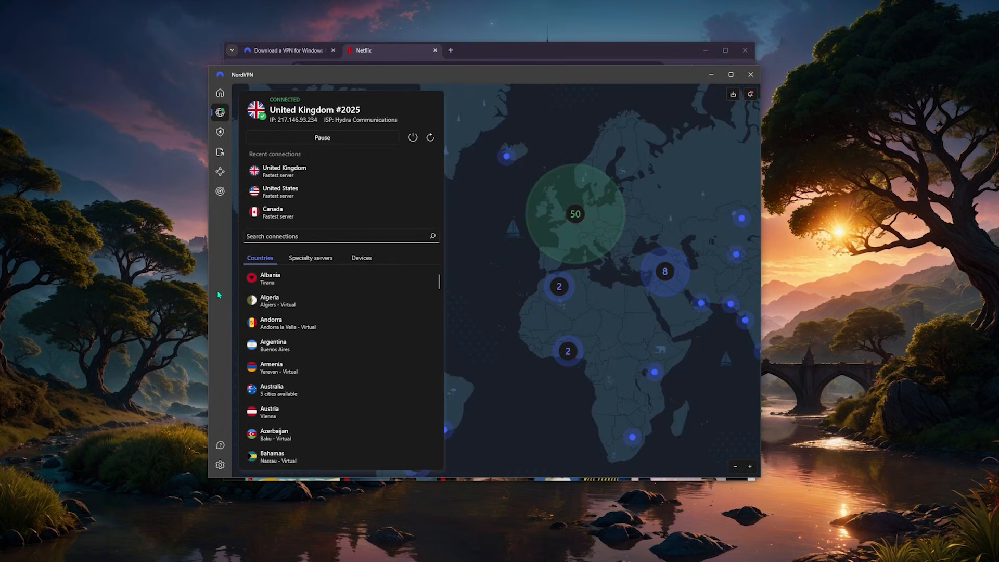
{"action": "mouse_move", "coordinate": [232, 141]}
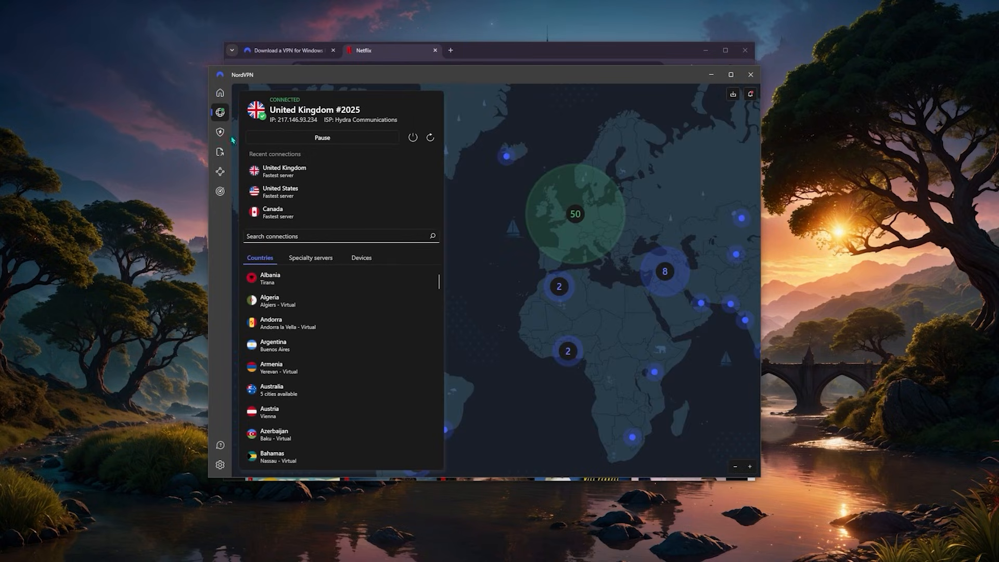
{"action": "left_click", "coordinate": [220, 464]}
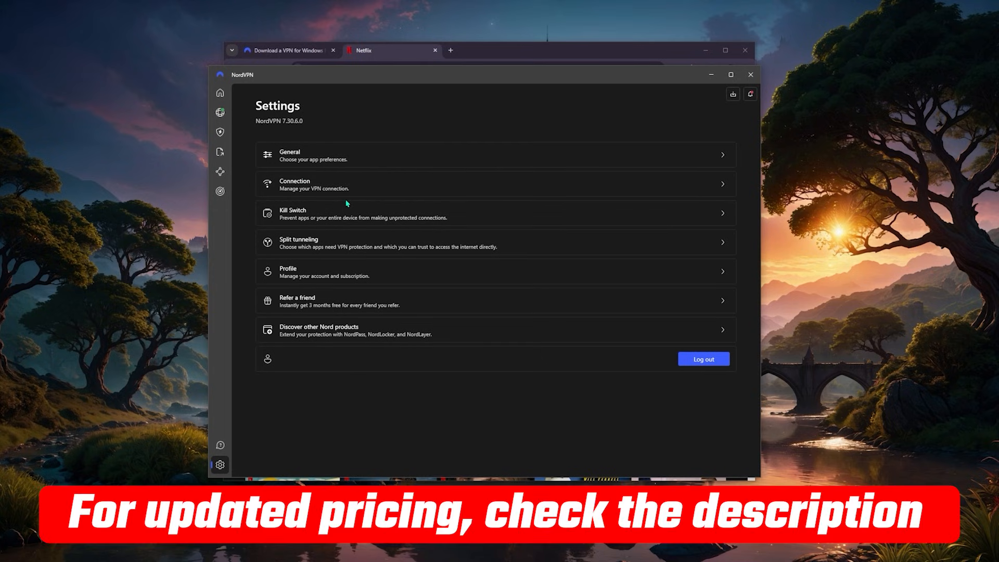
{"action": "mouse_move", "coordinate": [319, 212]}
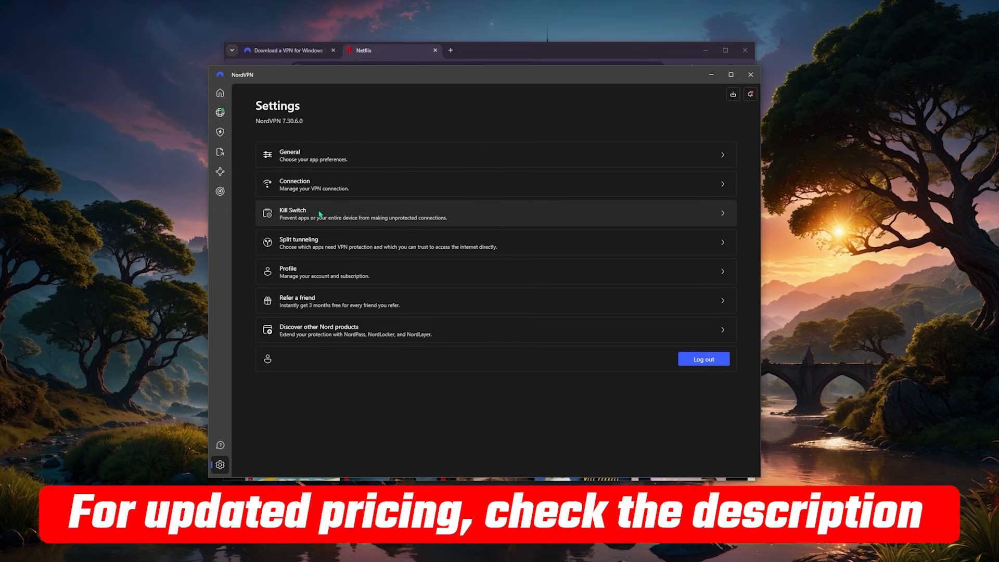
{"action": "mouse_move", "coordinate": [220, 112]}
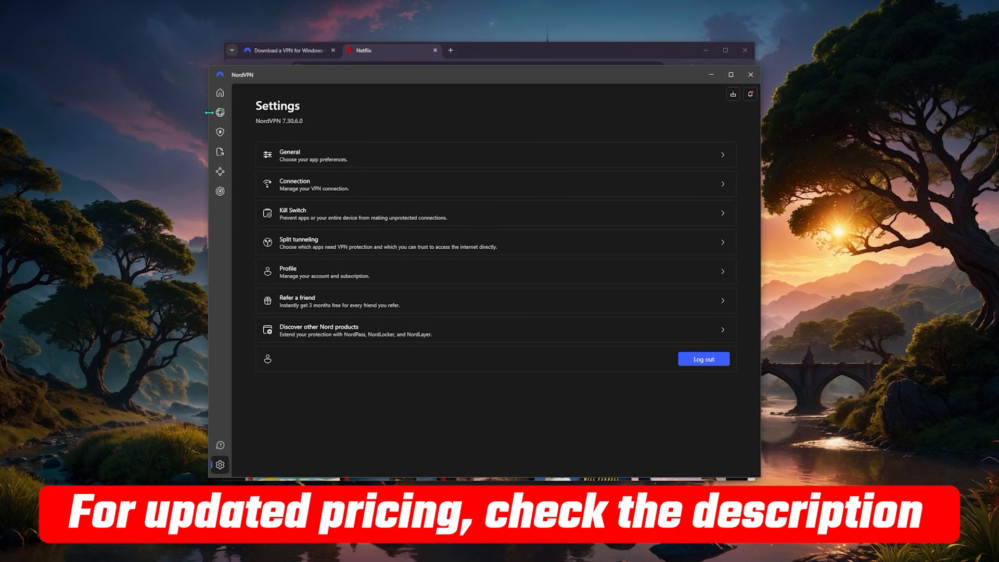
{"action": "left_click", "coordinate": [220, 113]}
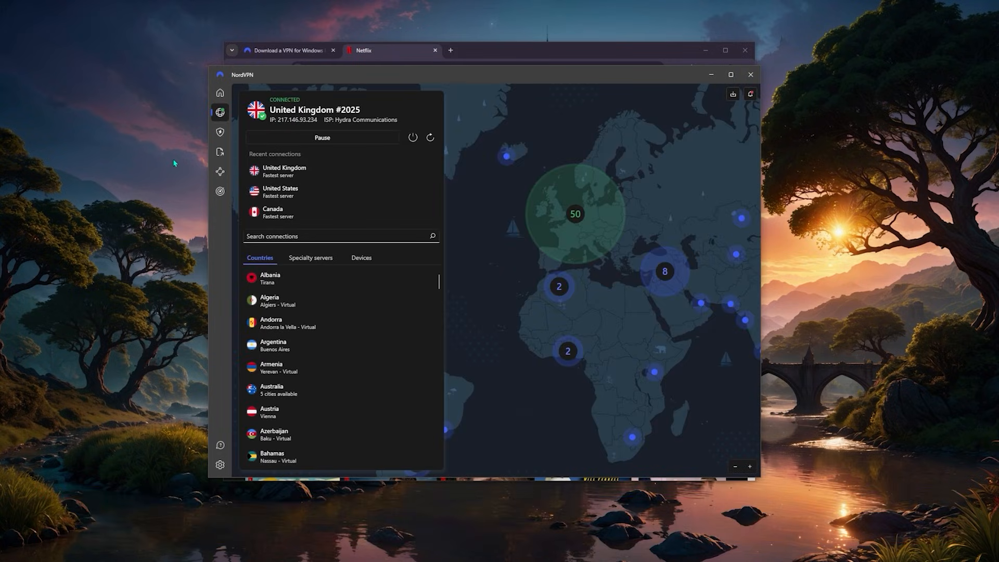
- Turn Meshnet on so this device appears among personal devices, then move to File transfers
{"action": "left_click", "coordinate": [219, 172]}
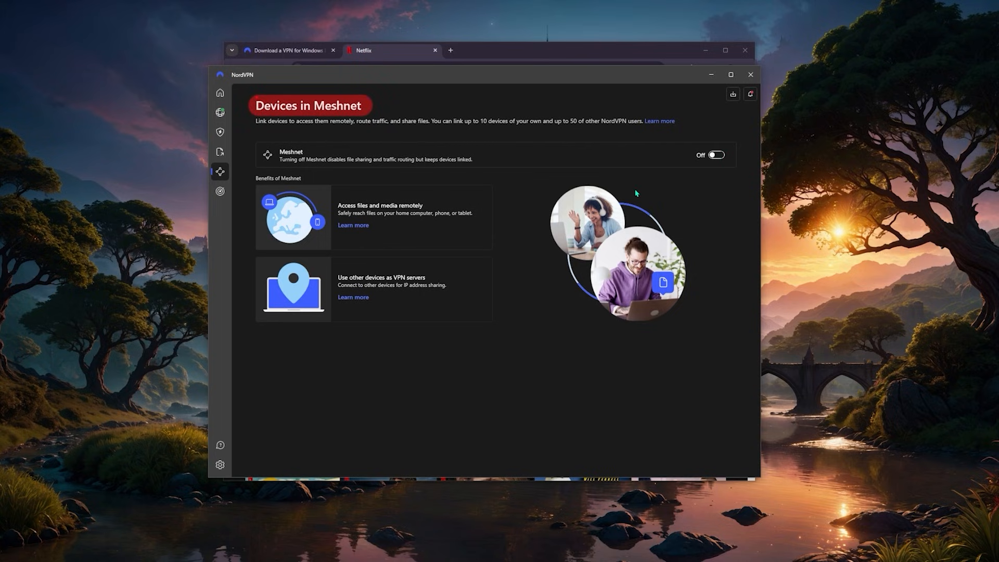
{"action": "left_click", "coordinate": [714, 154]}
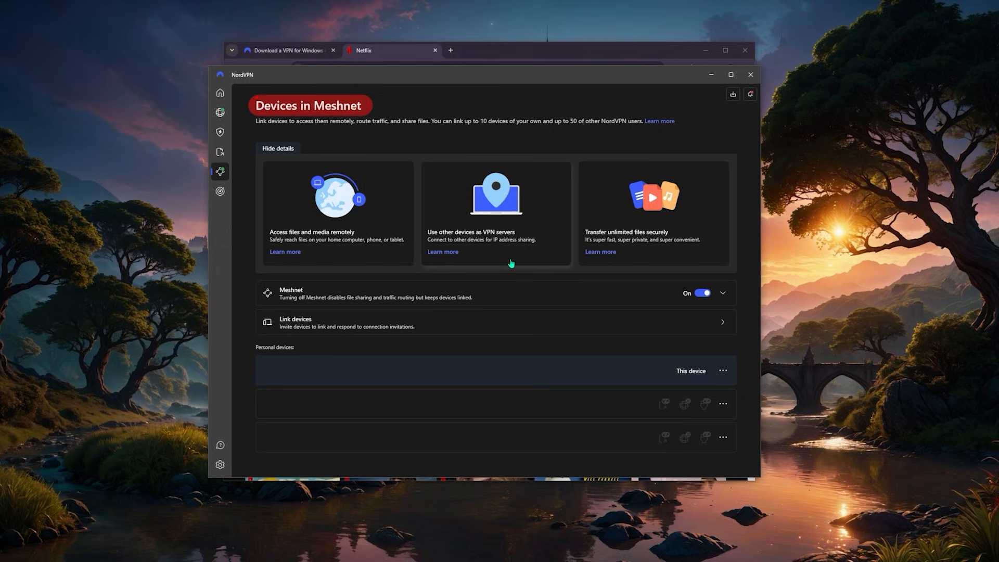
{"action": "mouse_move", "coordinate": [354, 121]}
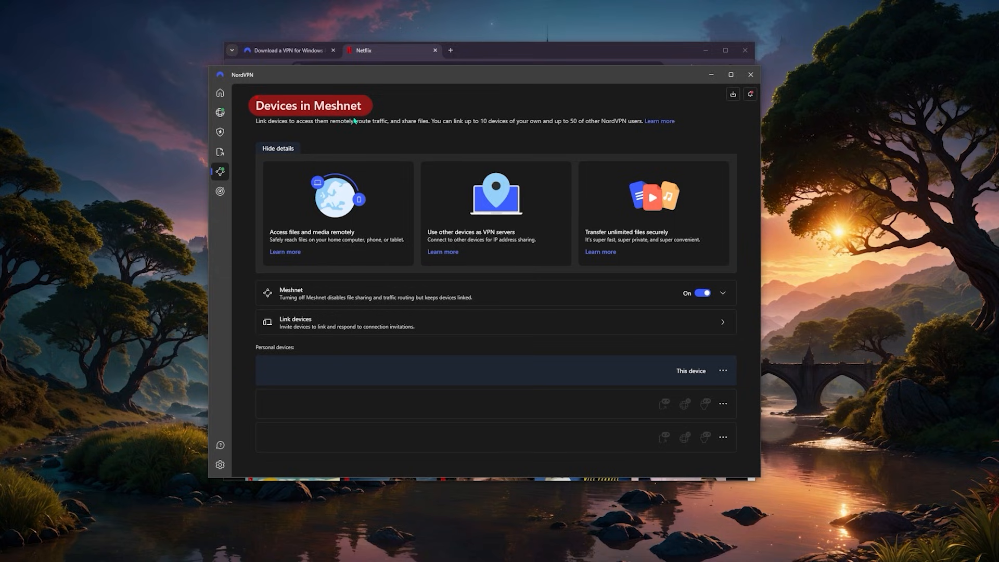
{"action": "mouse_move", "coordinate": [299, 275]}
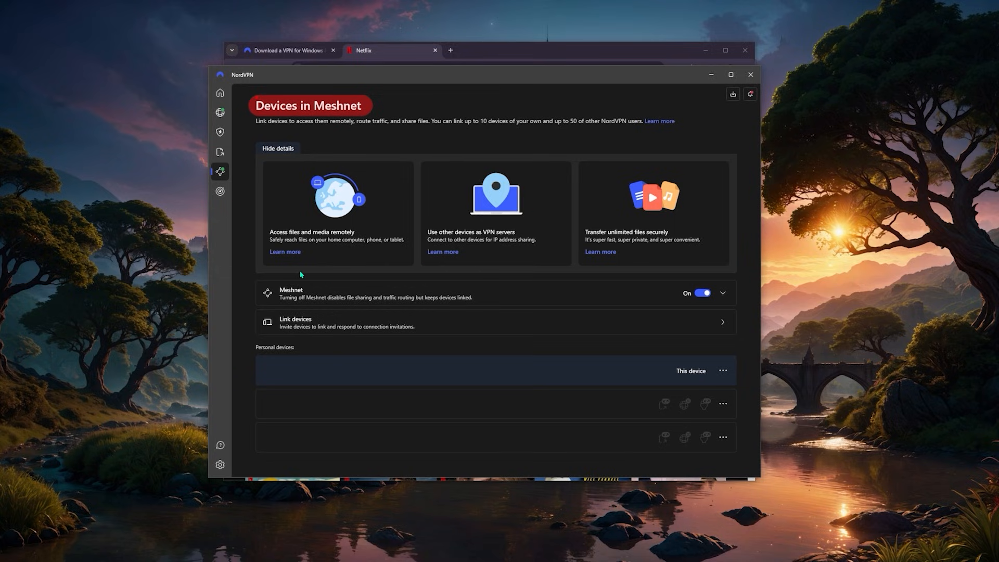
{"action": "mouse_move", "coordinate": [324, 196]}
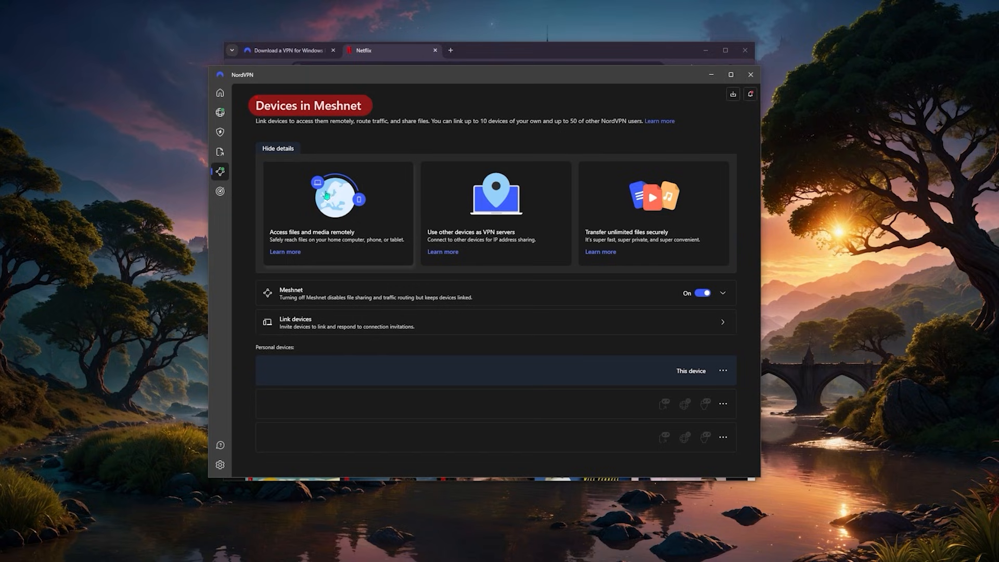
{"action": "mouse_move", "coordinate": [286, 294]}
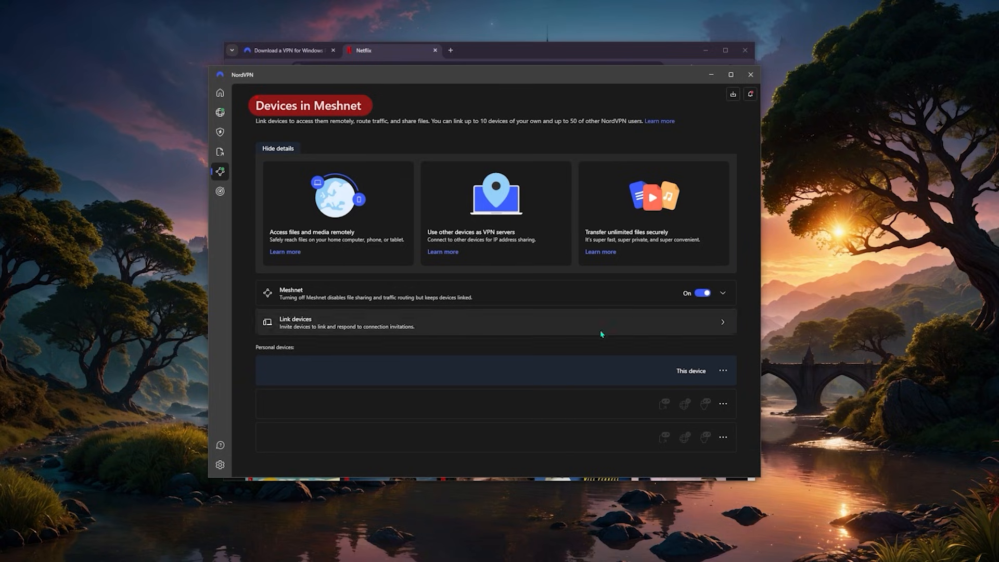
{"action": "mouse_move", "coordinate": [300, 322]}
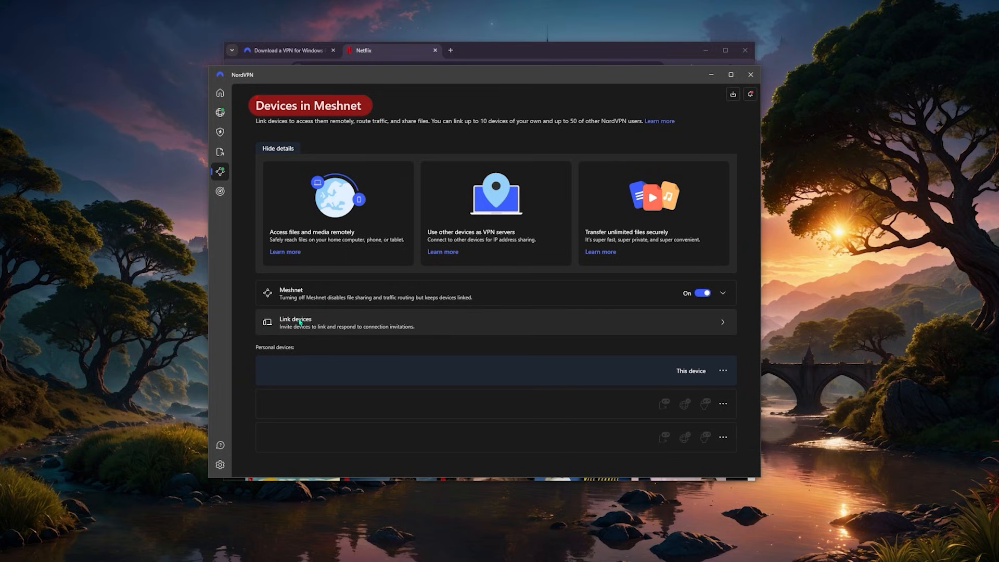
{"action": "mouse_move", "coordinate": [403, 322]}
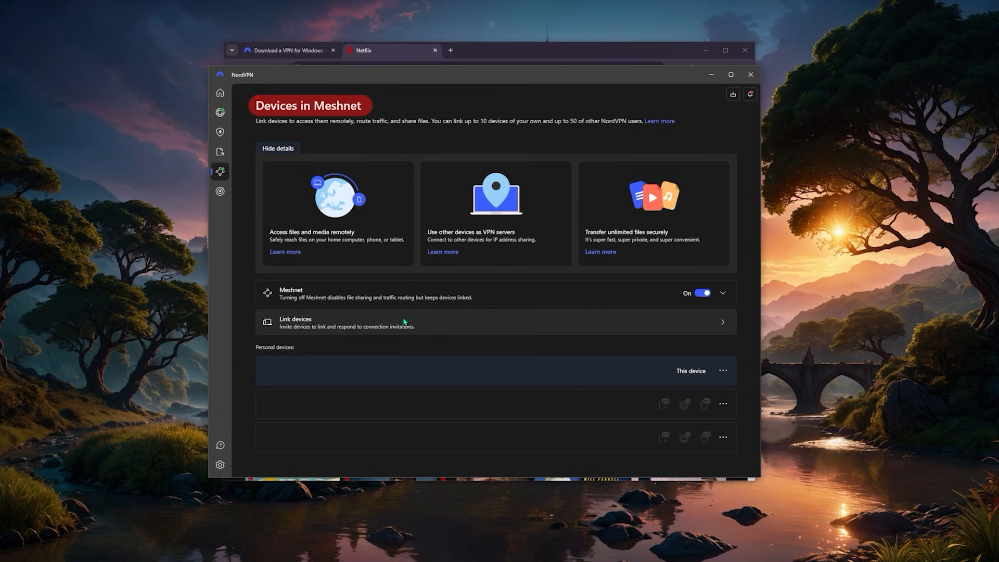
{"action": "mouse_move", "coordinate": [376, 234]}
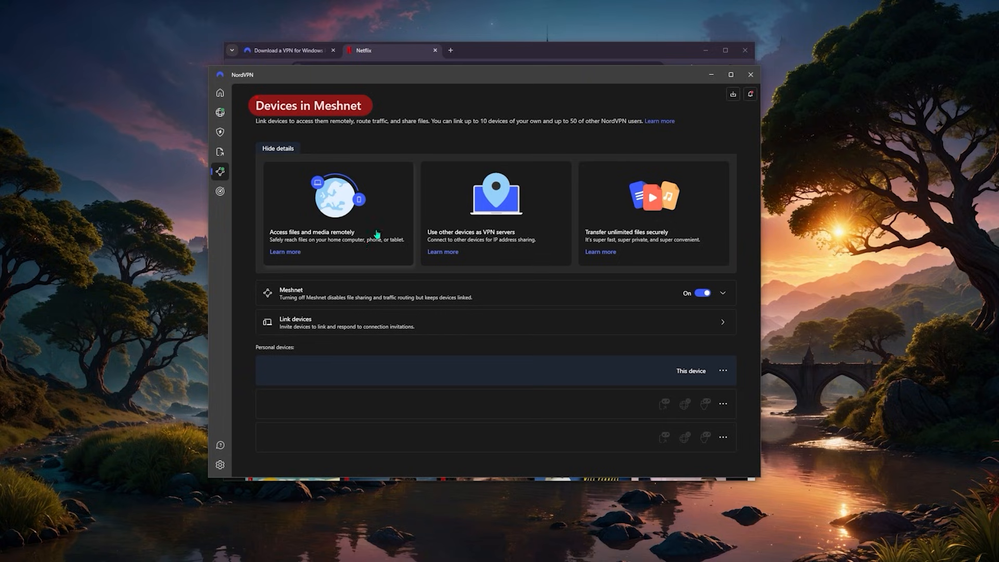
{"action": "mouse_move", "coordinate": [553, 233]}
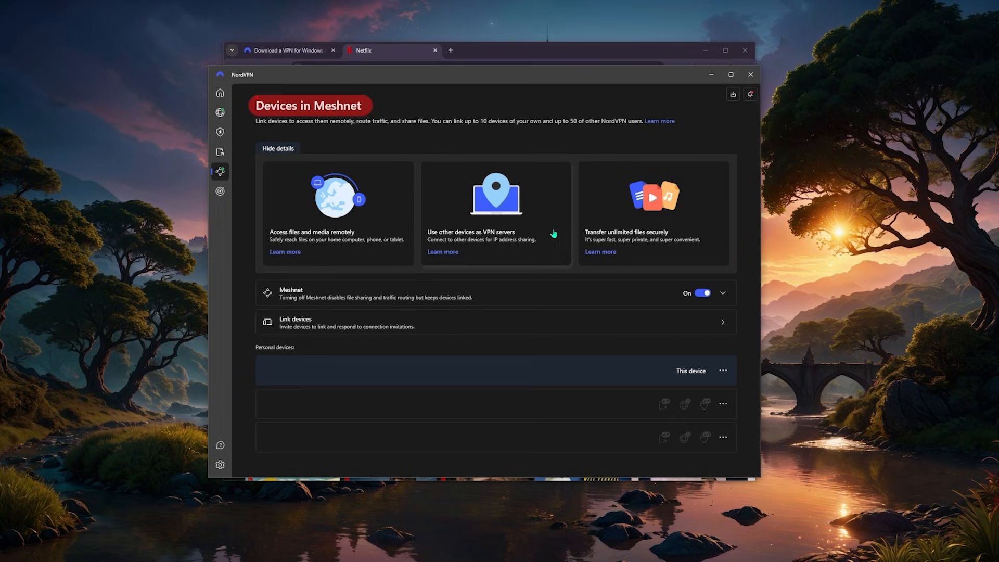
{"action": "mouse_move", "coordinate": [296, 124]}
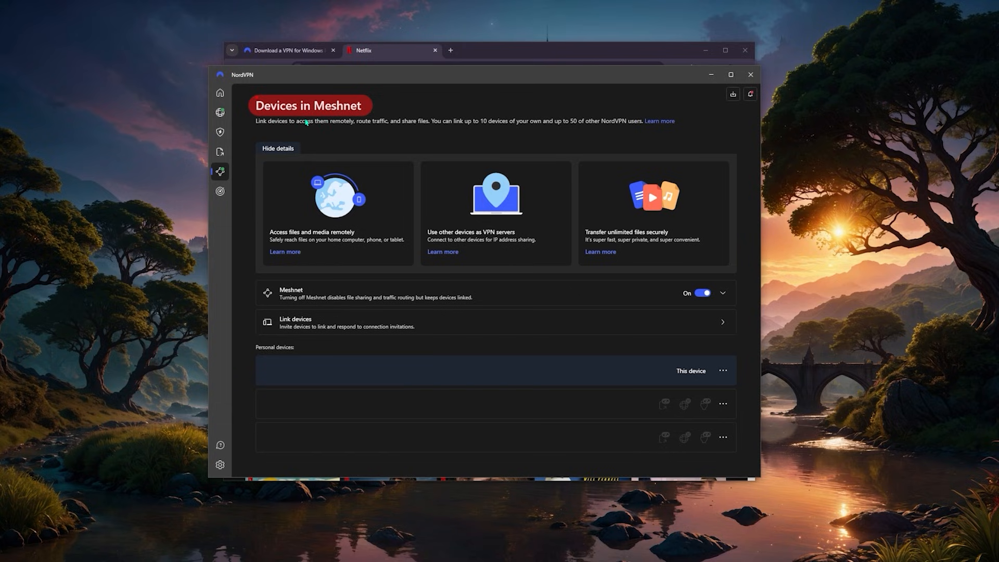
{"action": "mouse_move", "coordinate": [239, 158]}
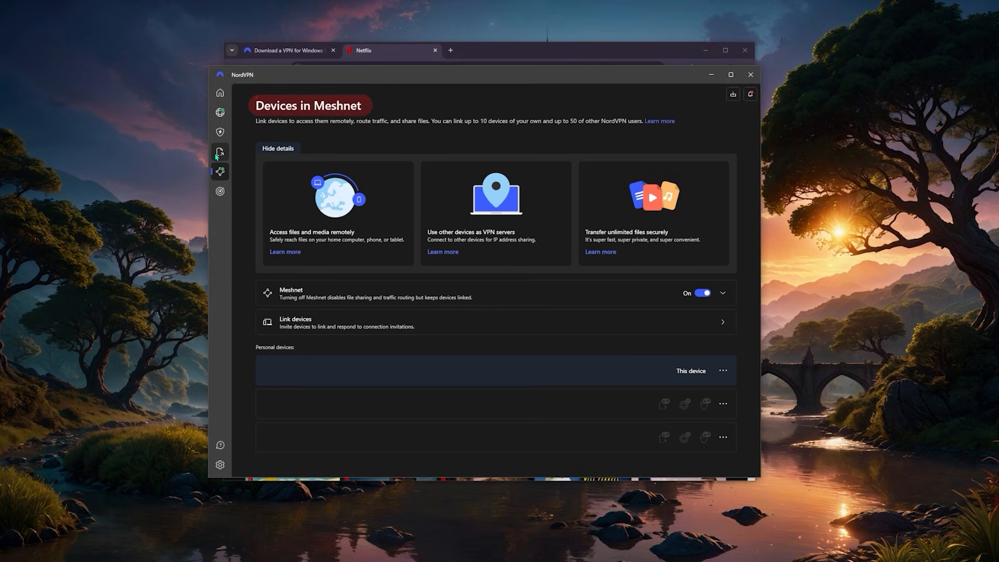
{"action": "left_click", "coordinate": [220, 152]}
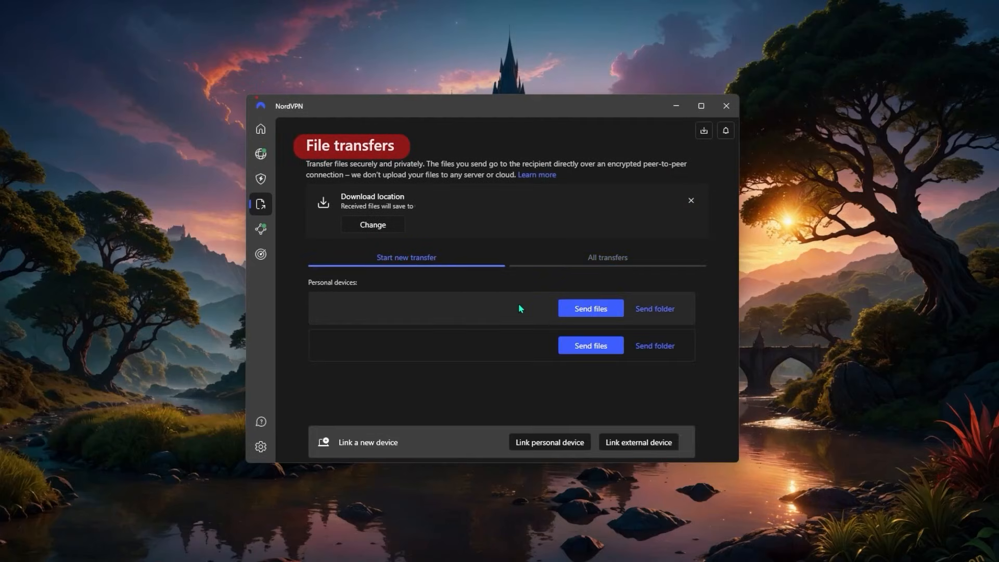
- View the Start new transfer tab listing personal devices files can be sent to
{"action": "left_click", "coordinate": [589, 308]}
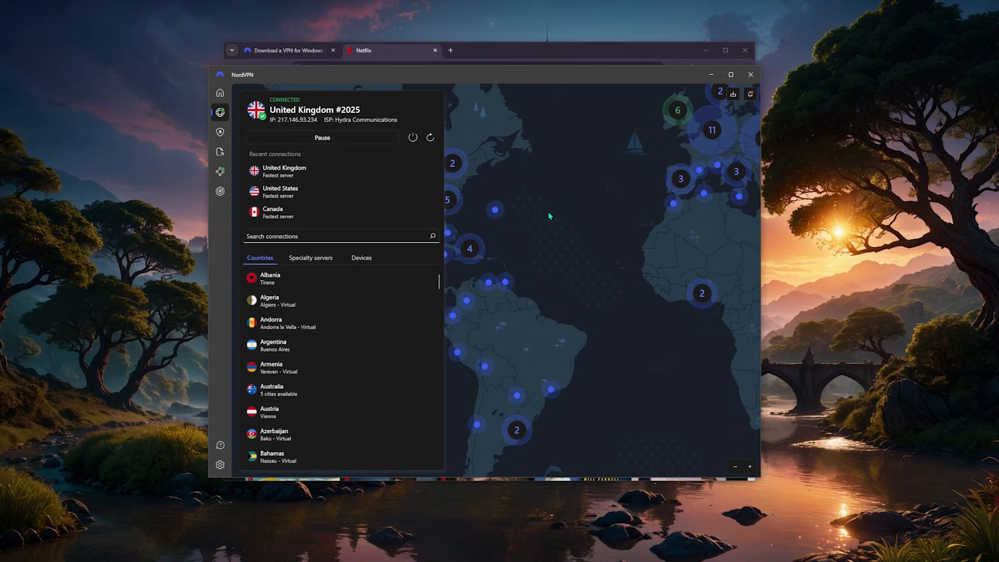
{"action": "mouse_move", "coordinate": [565, 232]}
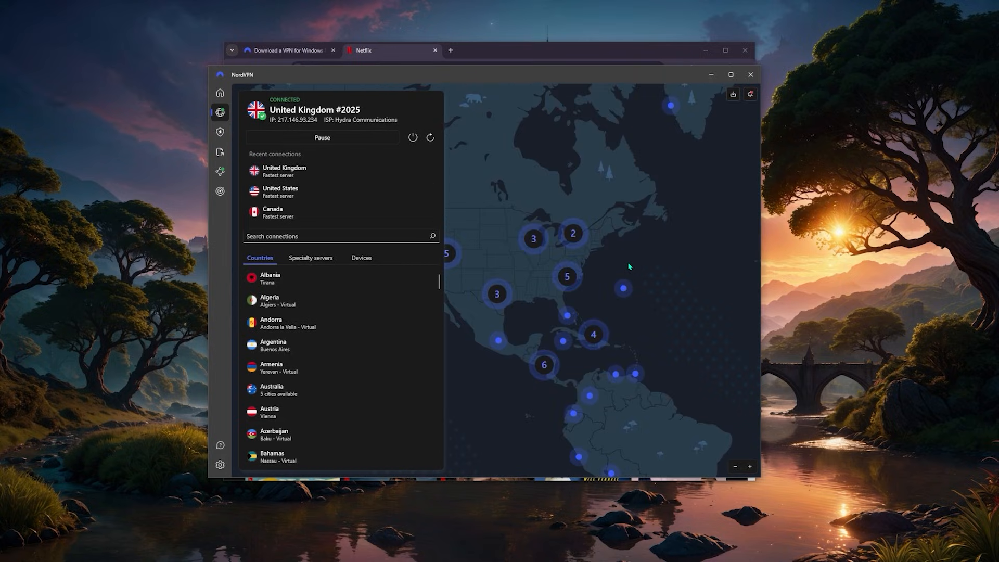
{"action": "mouse_move", "coordinate": [525, 271]}
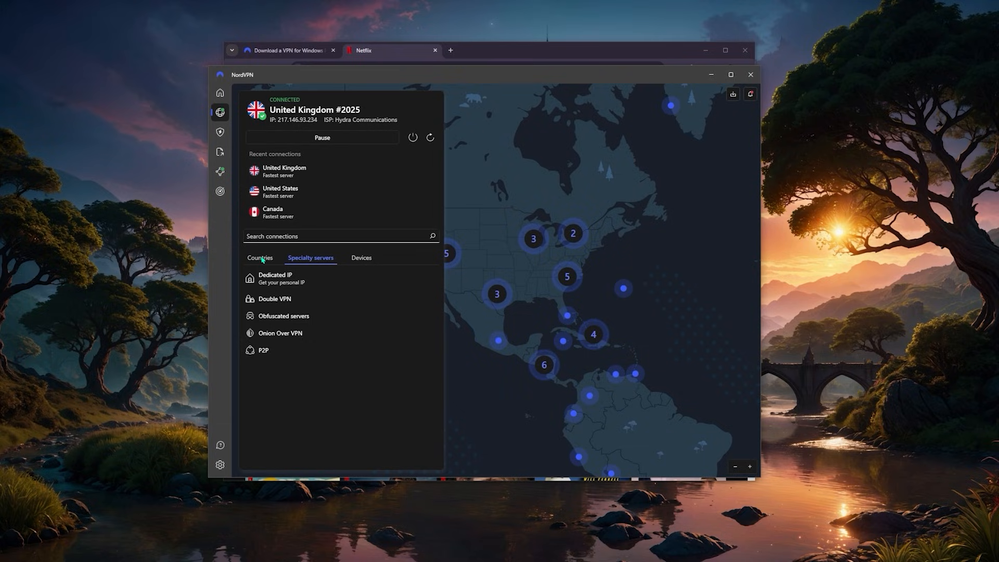
{"action": "mouse_move", "coordinate": [281, 259]}
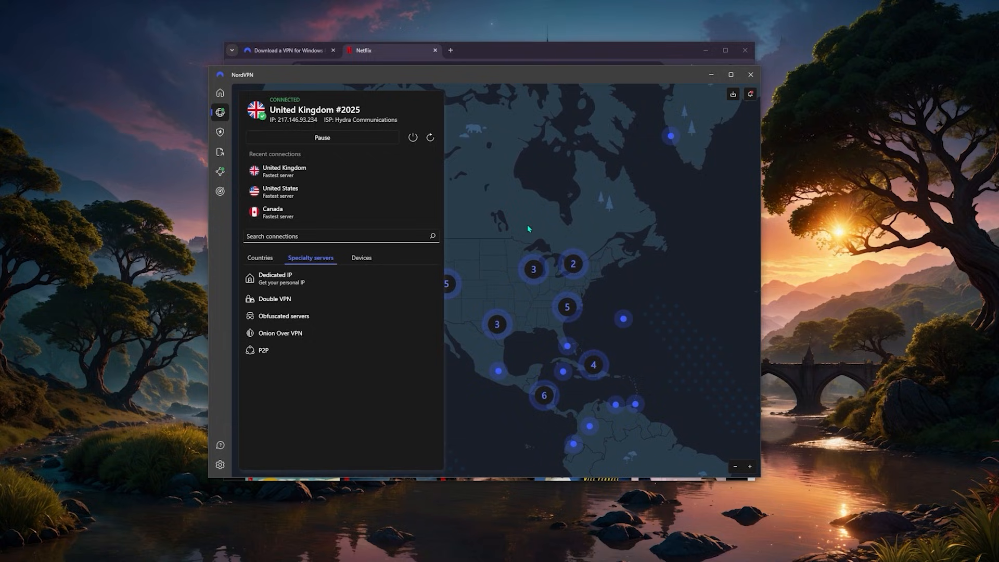
{"action": "mouse_move", "coordinate": [537, 215]}
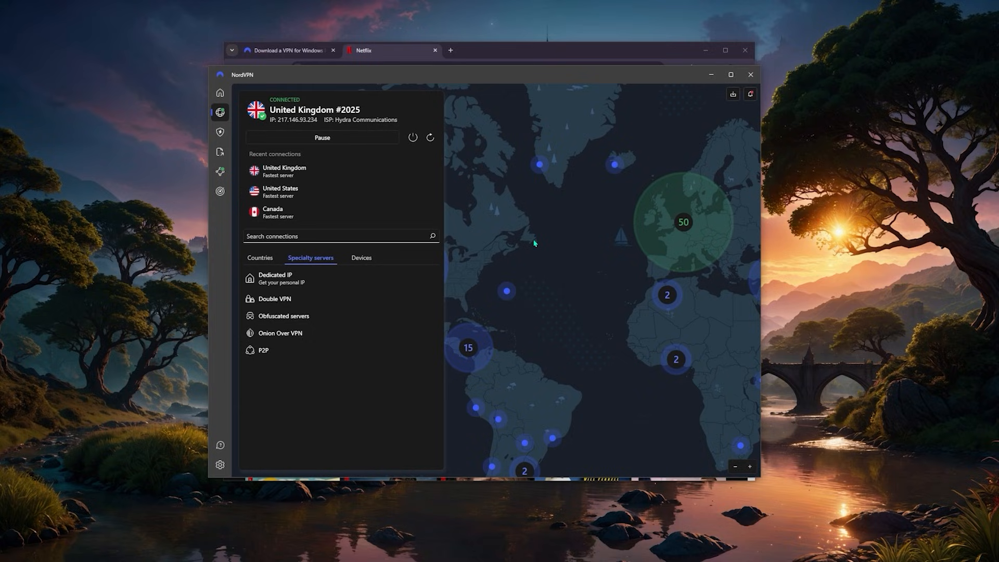
{"action": "mouse_move", "coordinate": [552, 232]}
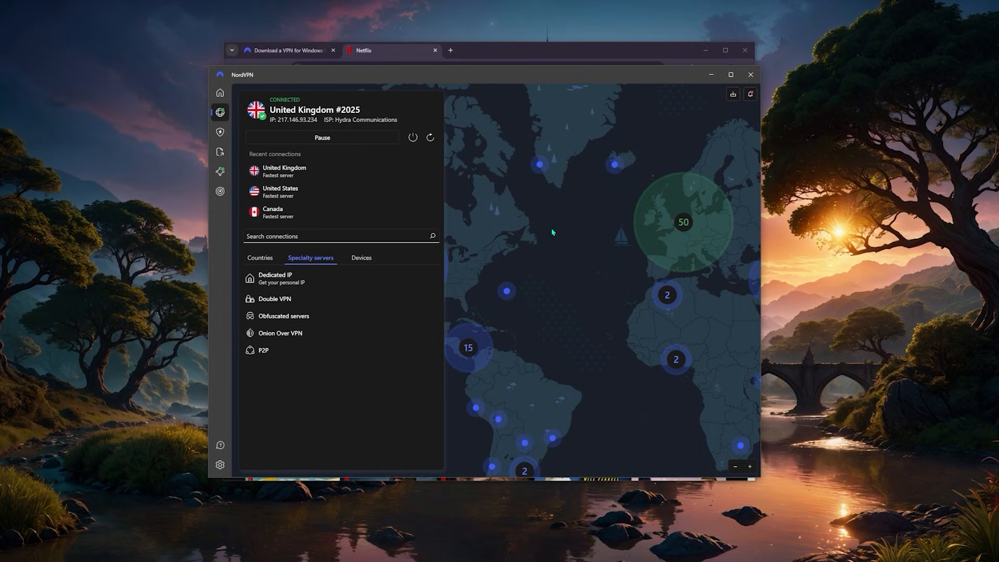
{"action": "mouse_move", "coordinate": [548, 244]}
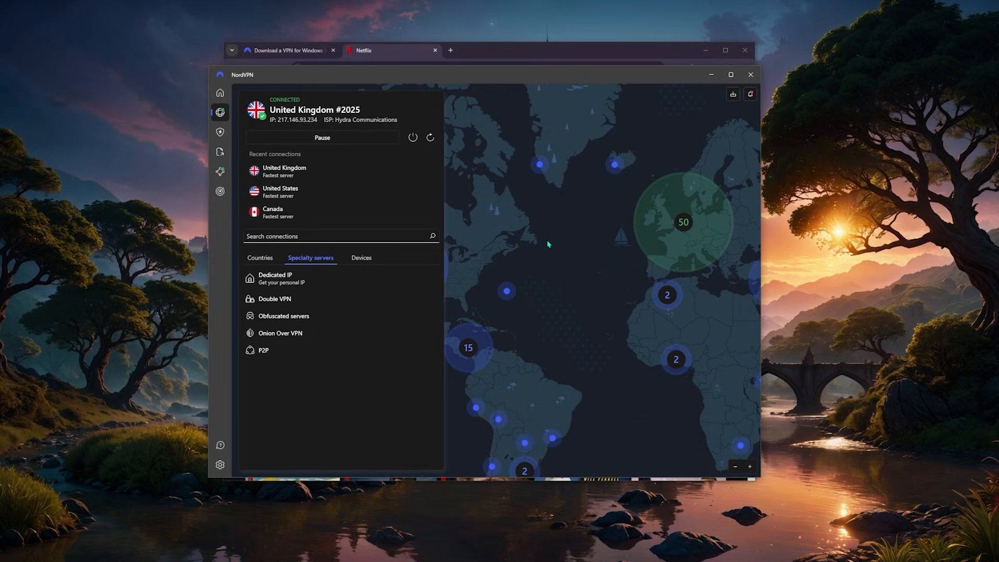
{"action": "mouse_move", "coordinate": [525, 205]}
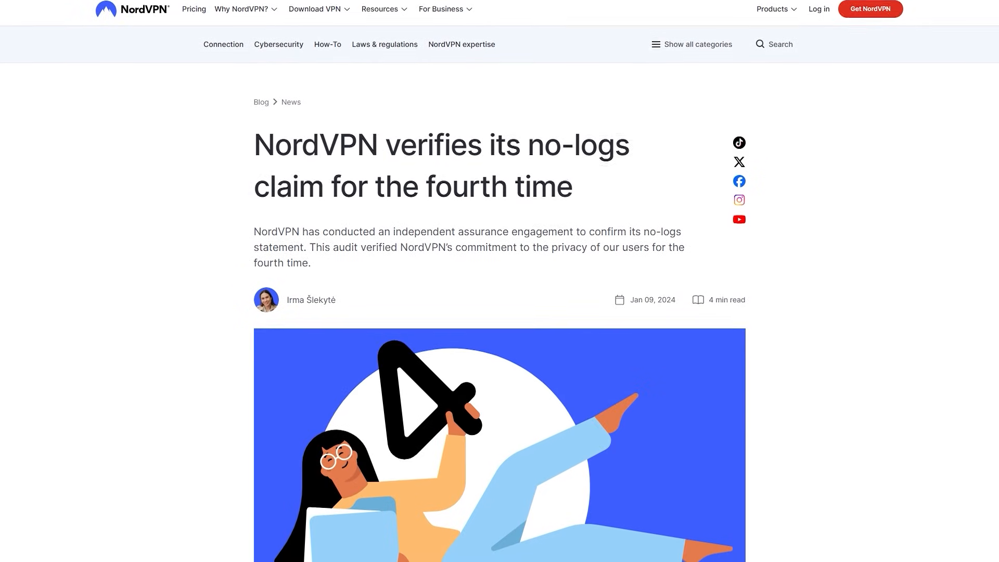
- Scroll through the NordVPN blog article on its fourth no-logs verification
{"action": "scroll", "scroll_direction": "down", "scroll_amount": 3}
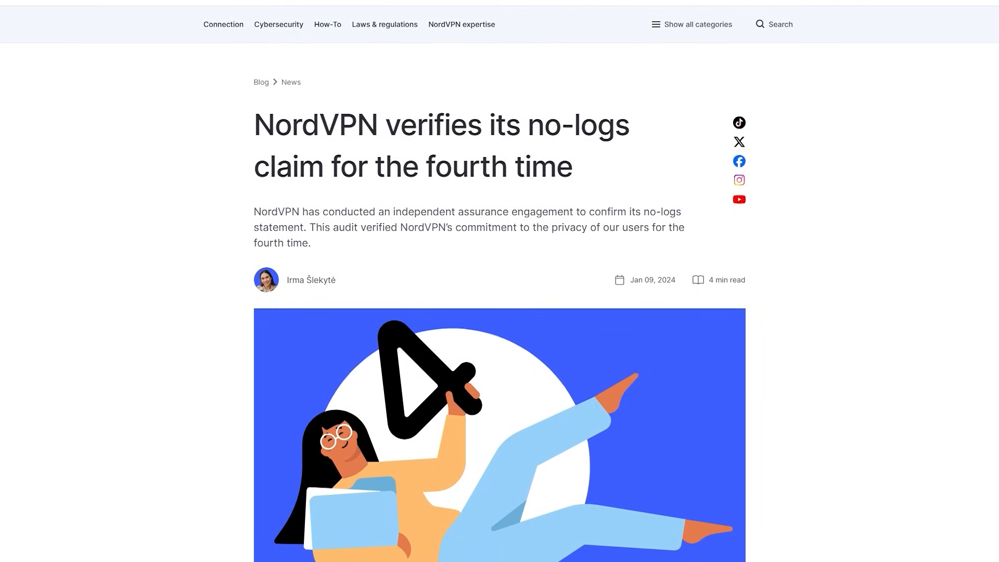
{"action": "scroll", "scroll_direction": "down", "scroll_amount": 3}
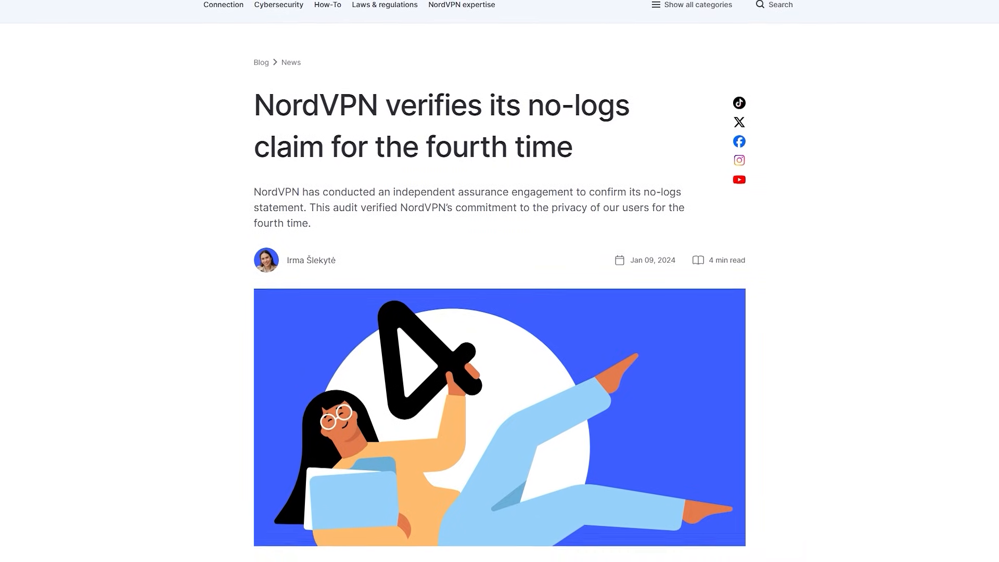
{"action": "scroll", "scroll_direction": "down", "scroll_amount": 3}
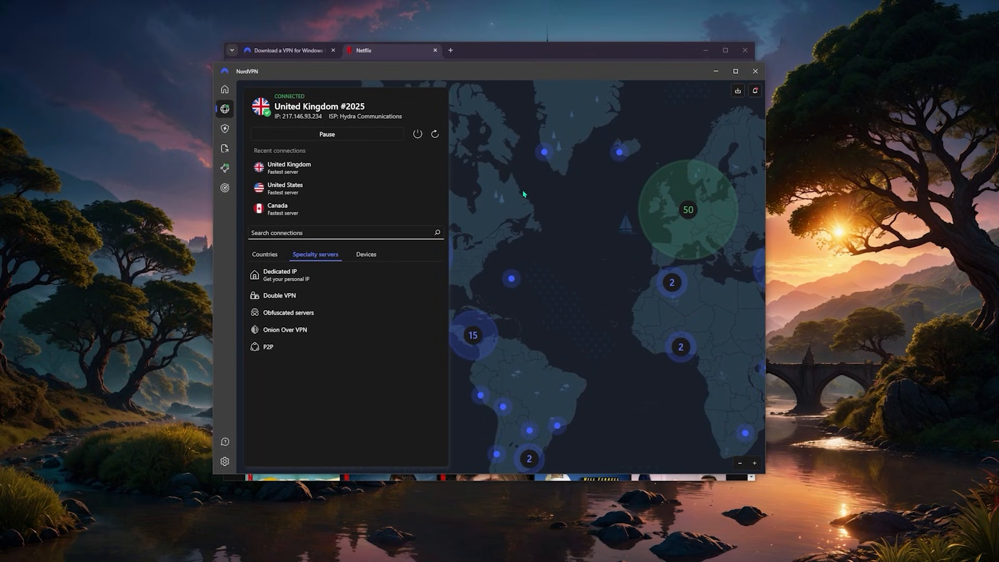
{"action": "mouse_move", "coordinate": [543, 152]}
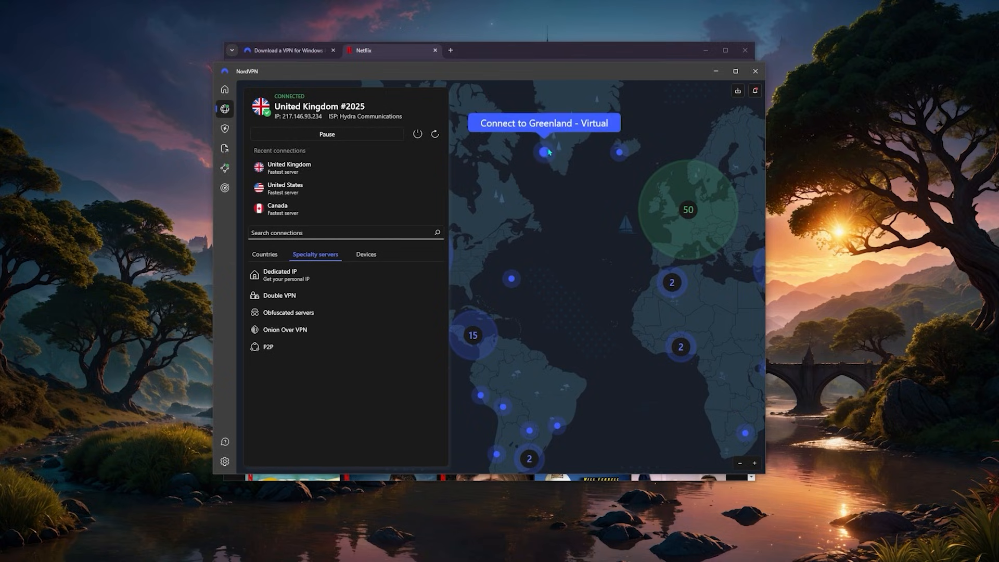
{"action": "mouse_move", "coordinate": [454, 183]}
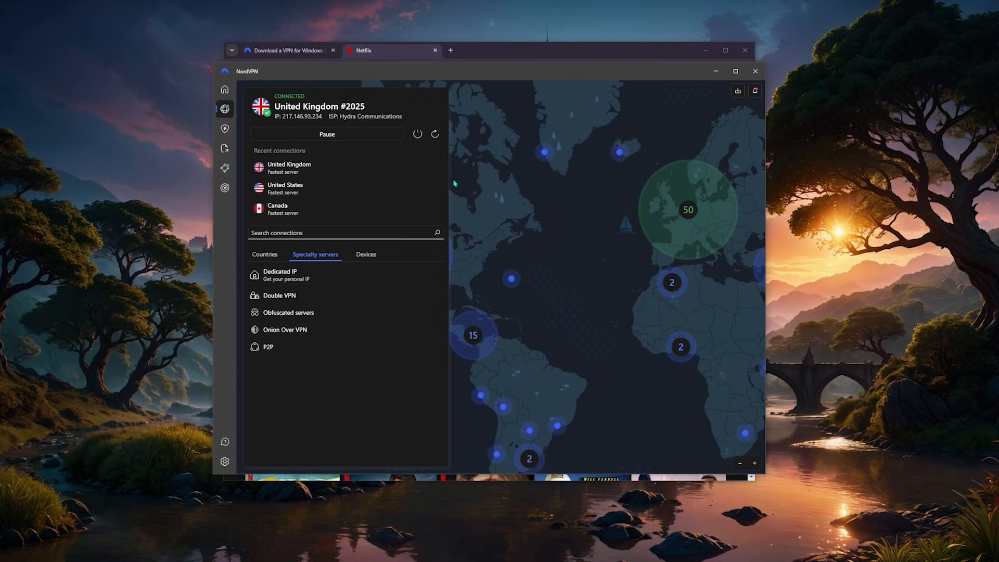
{"action": "mouse_move", "coordinate": [498, 196]}
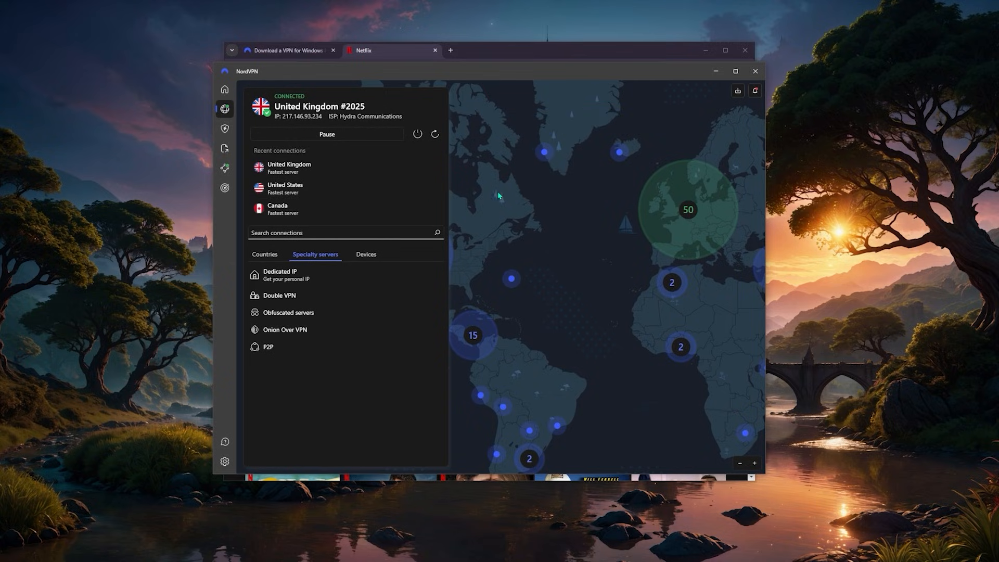
{"action": "mouse_move", "coordinate": [513, 200]}
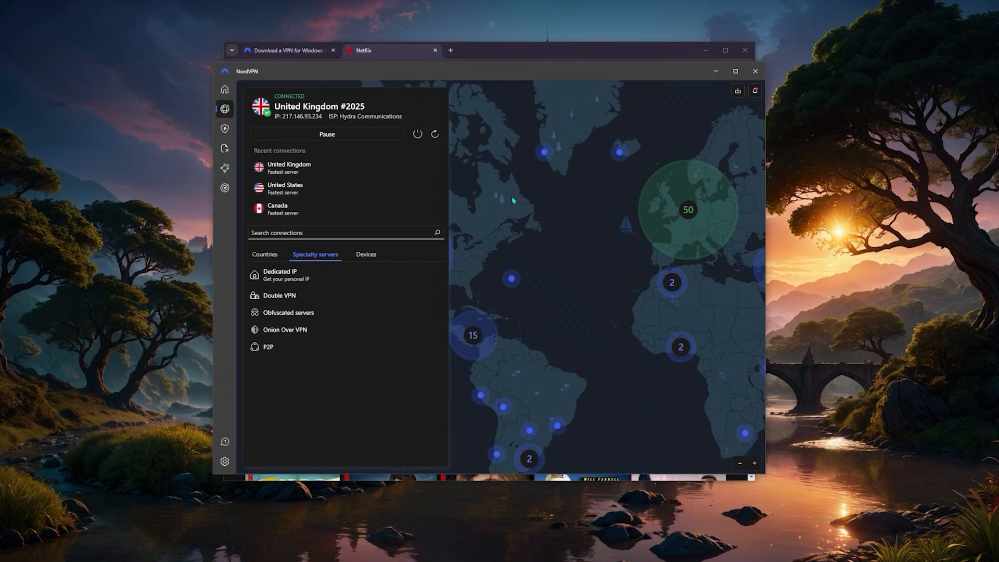
- Show the Connection settings page with VPN protocol on Auto and Auto-connect Never
{"action": "left_click", "coordinate": [225, 461]}
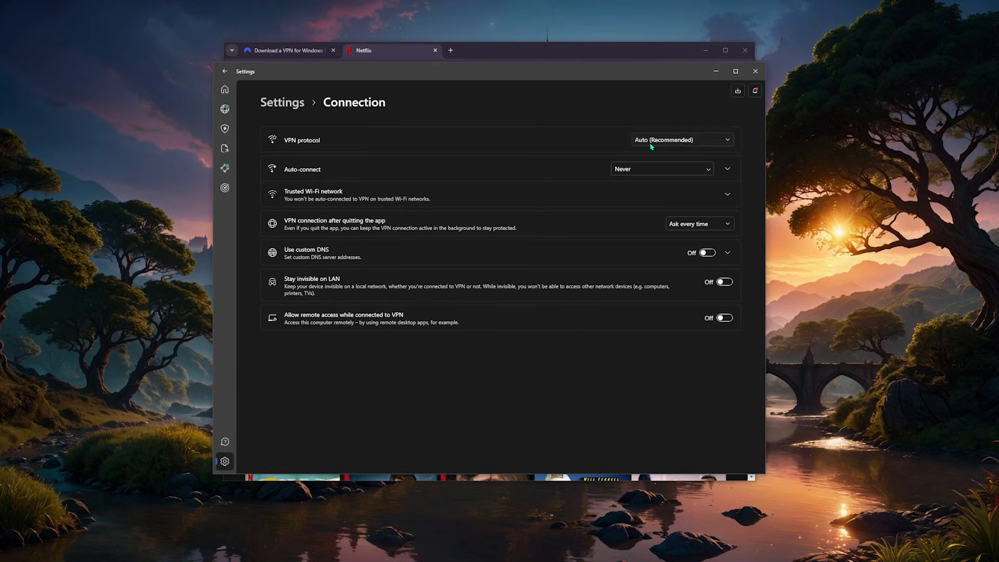
- Set the VPN protocol to NordLynx instead of Auto (Recommended)
{"action": "left_click", "coordinate": [681, 139]}
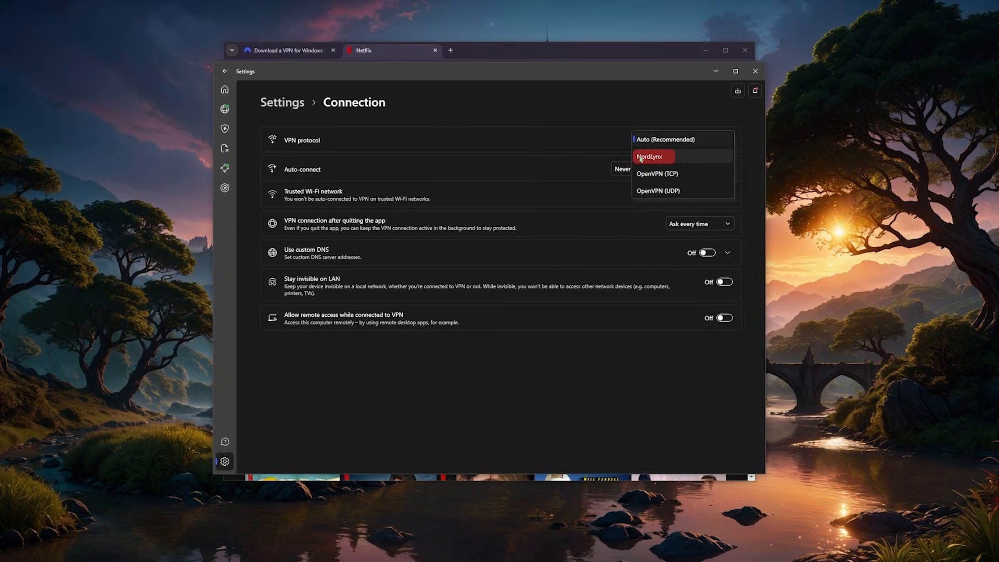
{"action": "left_click", "coordinate": [650, 157]}
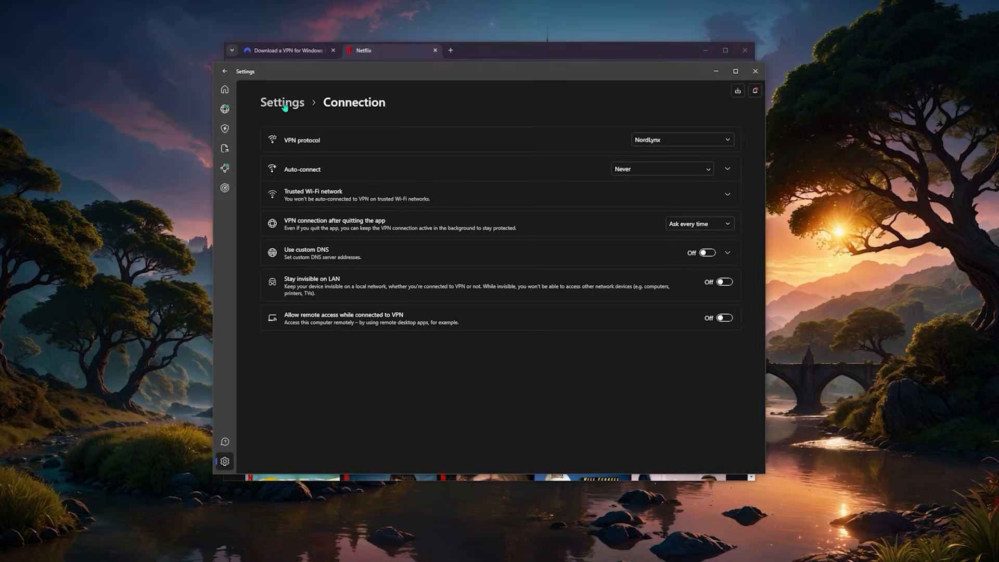
{"action": "mouse_move", "coordinate": [224, 109]}
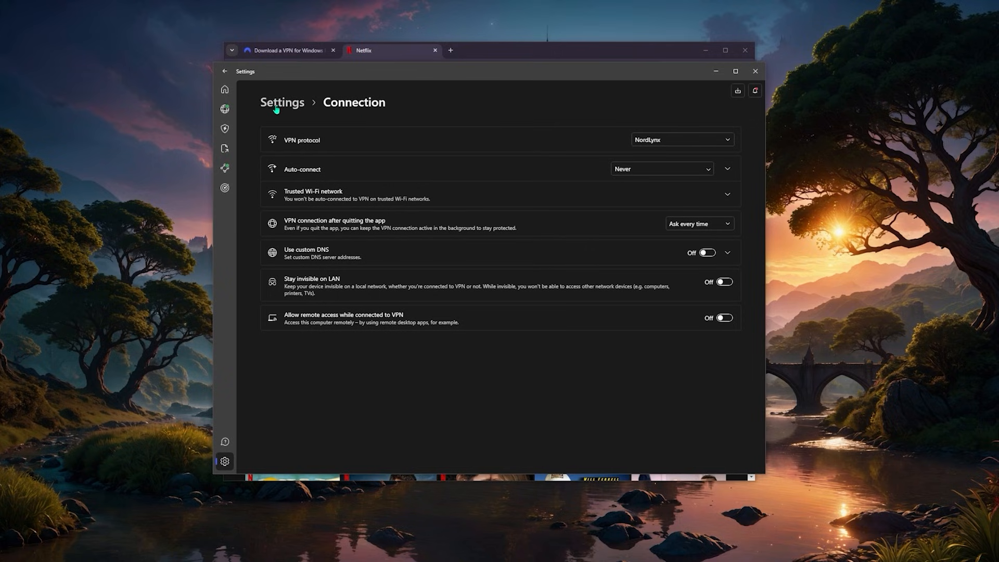
{"action": "mouse_move", "coordinate": [613, 117]}
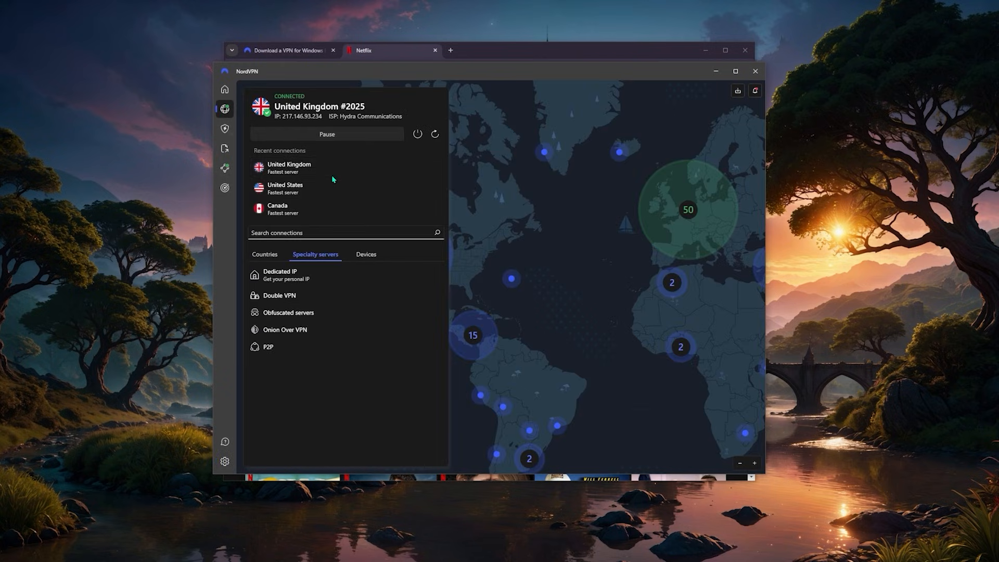
{"action": "mouse_move", "coordinate": [537, 185]}
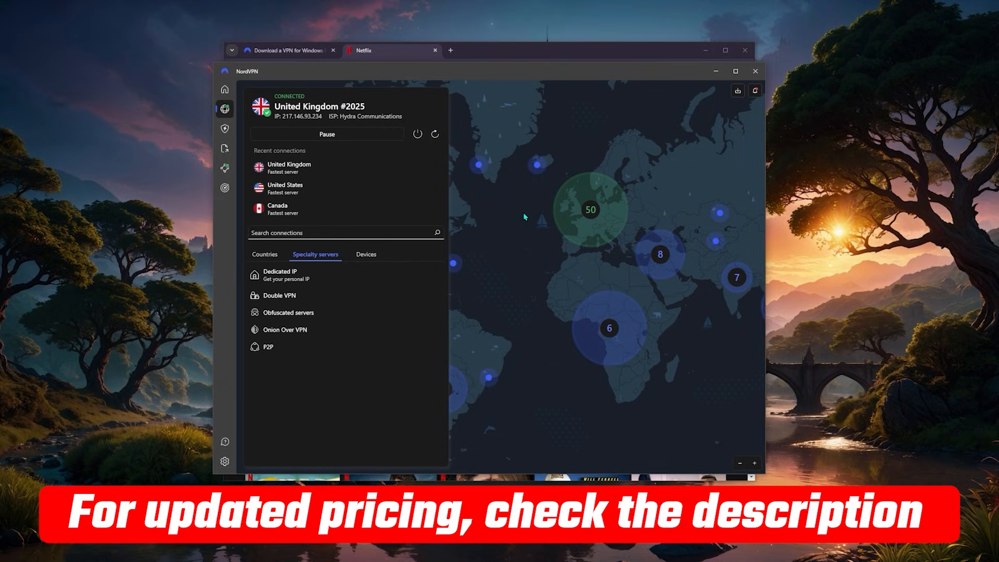
{"action": "mouse_move", "coordinate": [544, 244]}
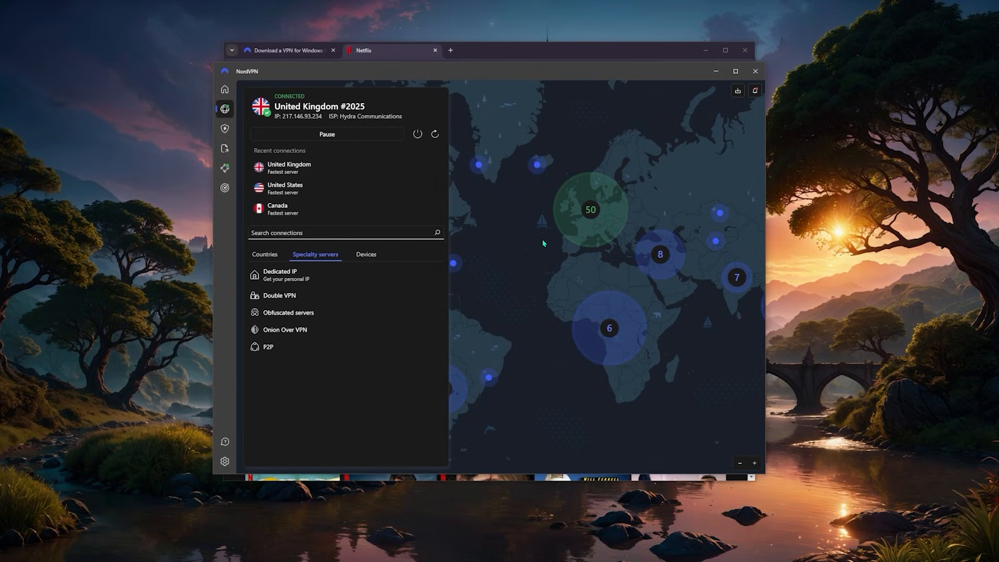
{"action": "mouse_move", "coordinate": [523, 184]}
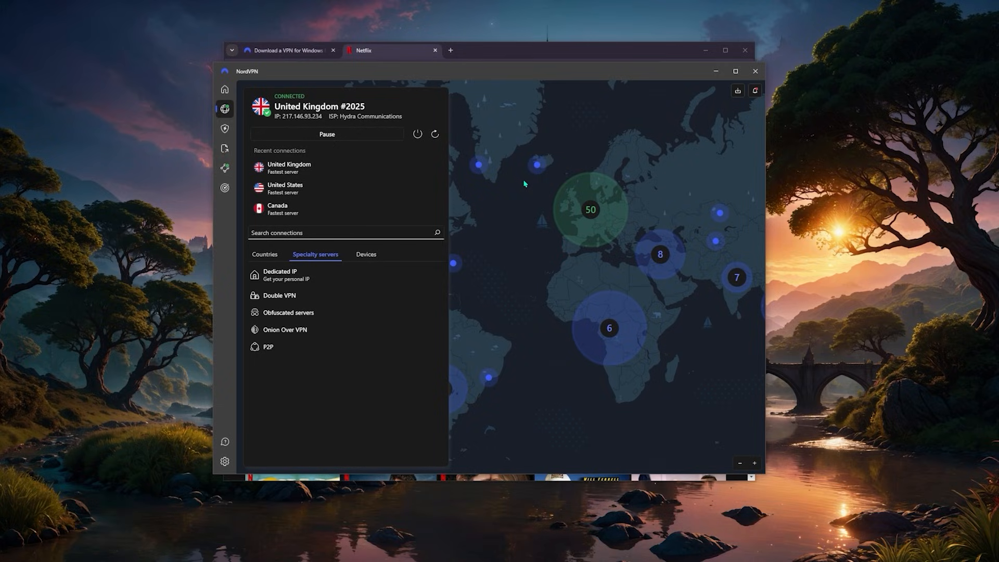
{"action": "mouse_move", "coordinate": [513, 200]}
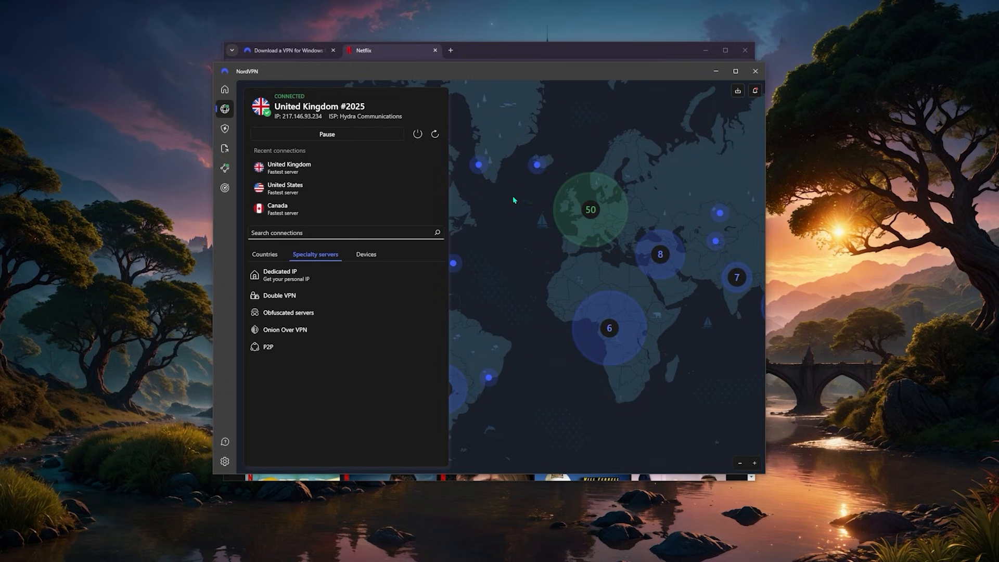
{"action": "mouse_move", "coordinate": [535, 165]}
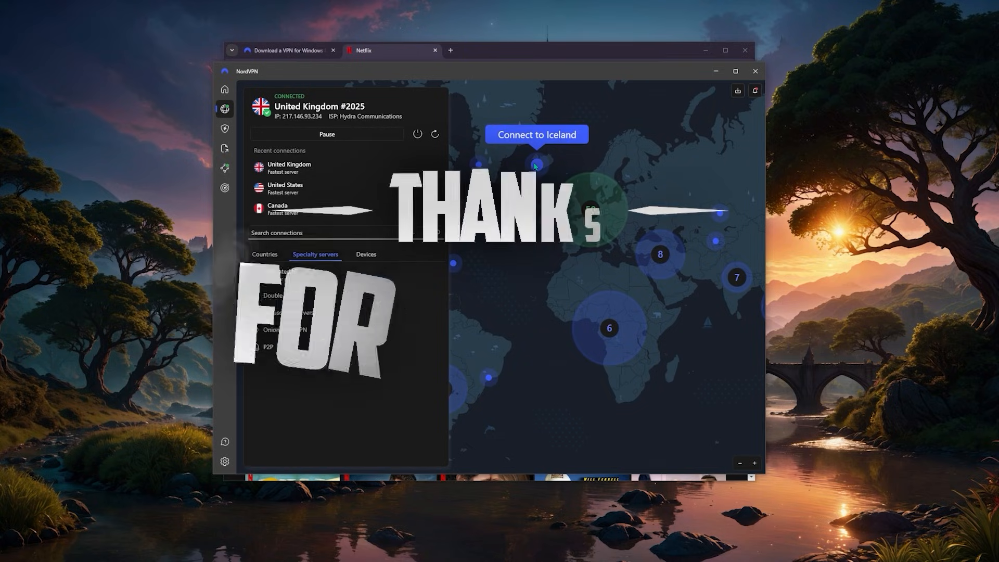